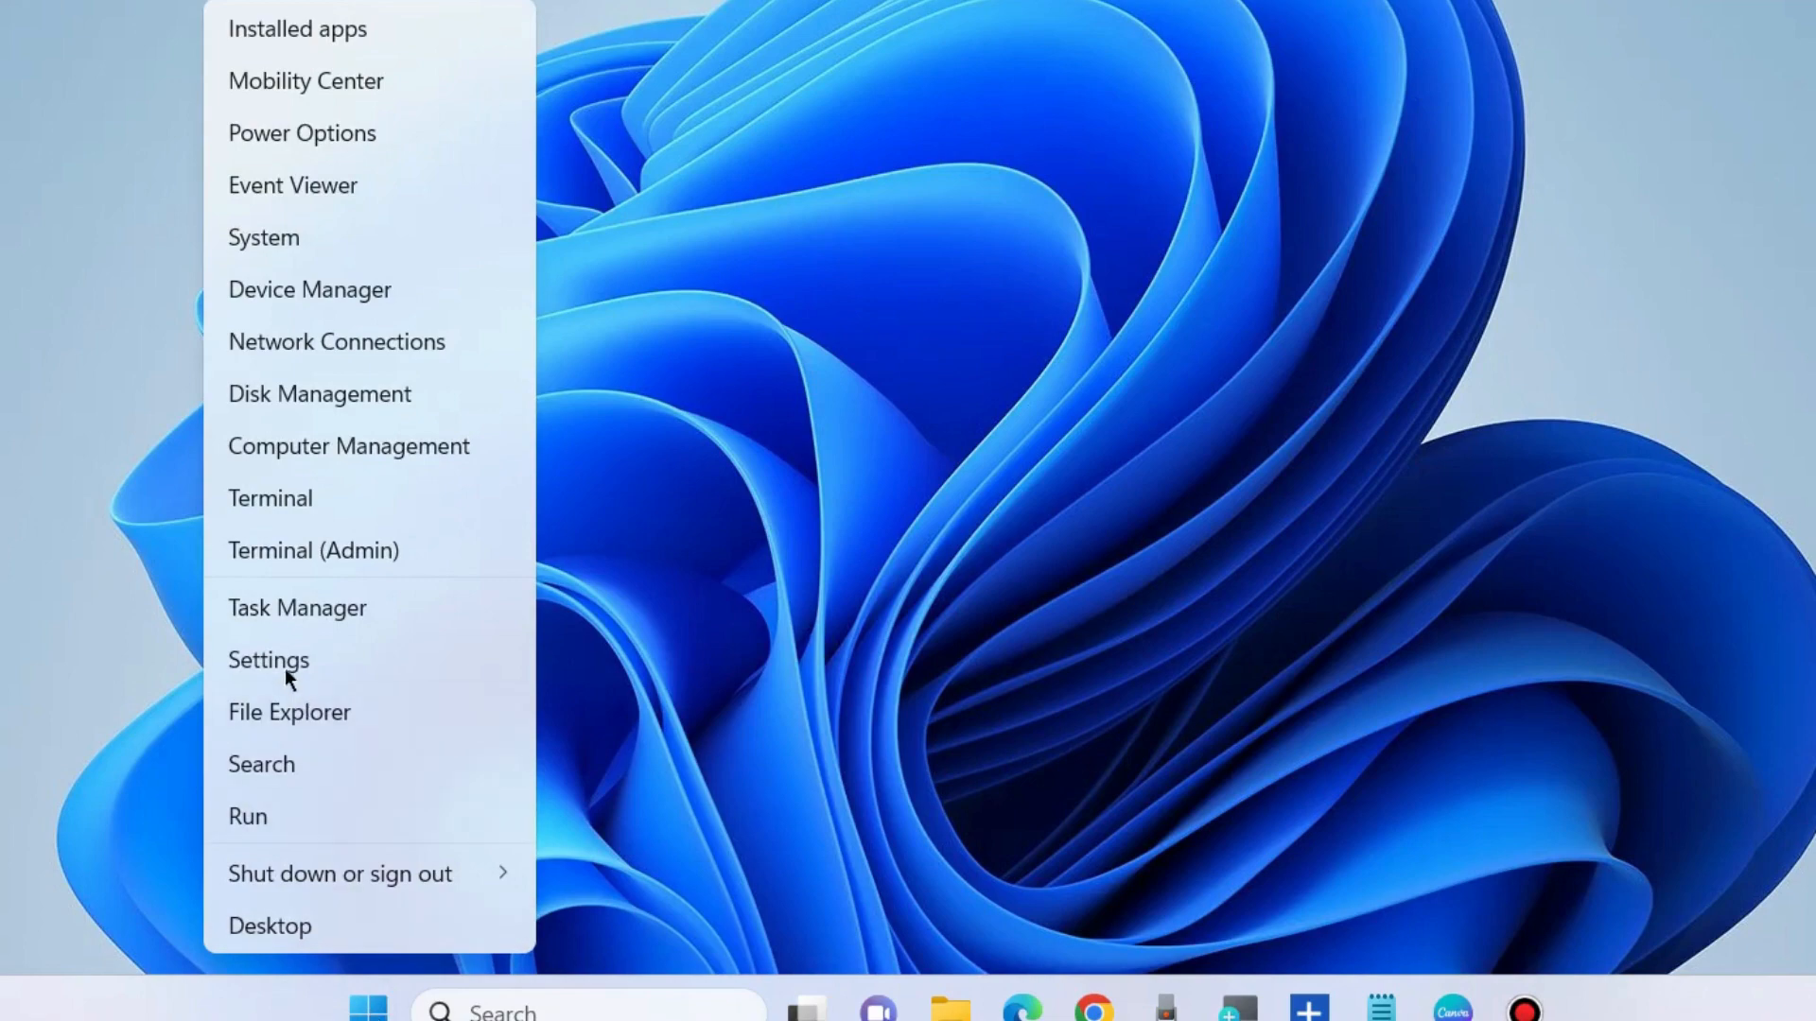
# - Open Settings, scroll System to Troubleshoot, and show the Other troubleshooters list
pyautogui.click(269, 660)
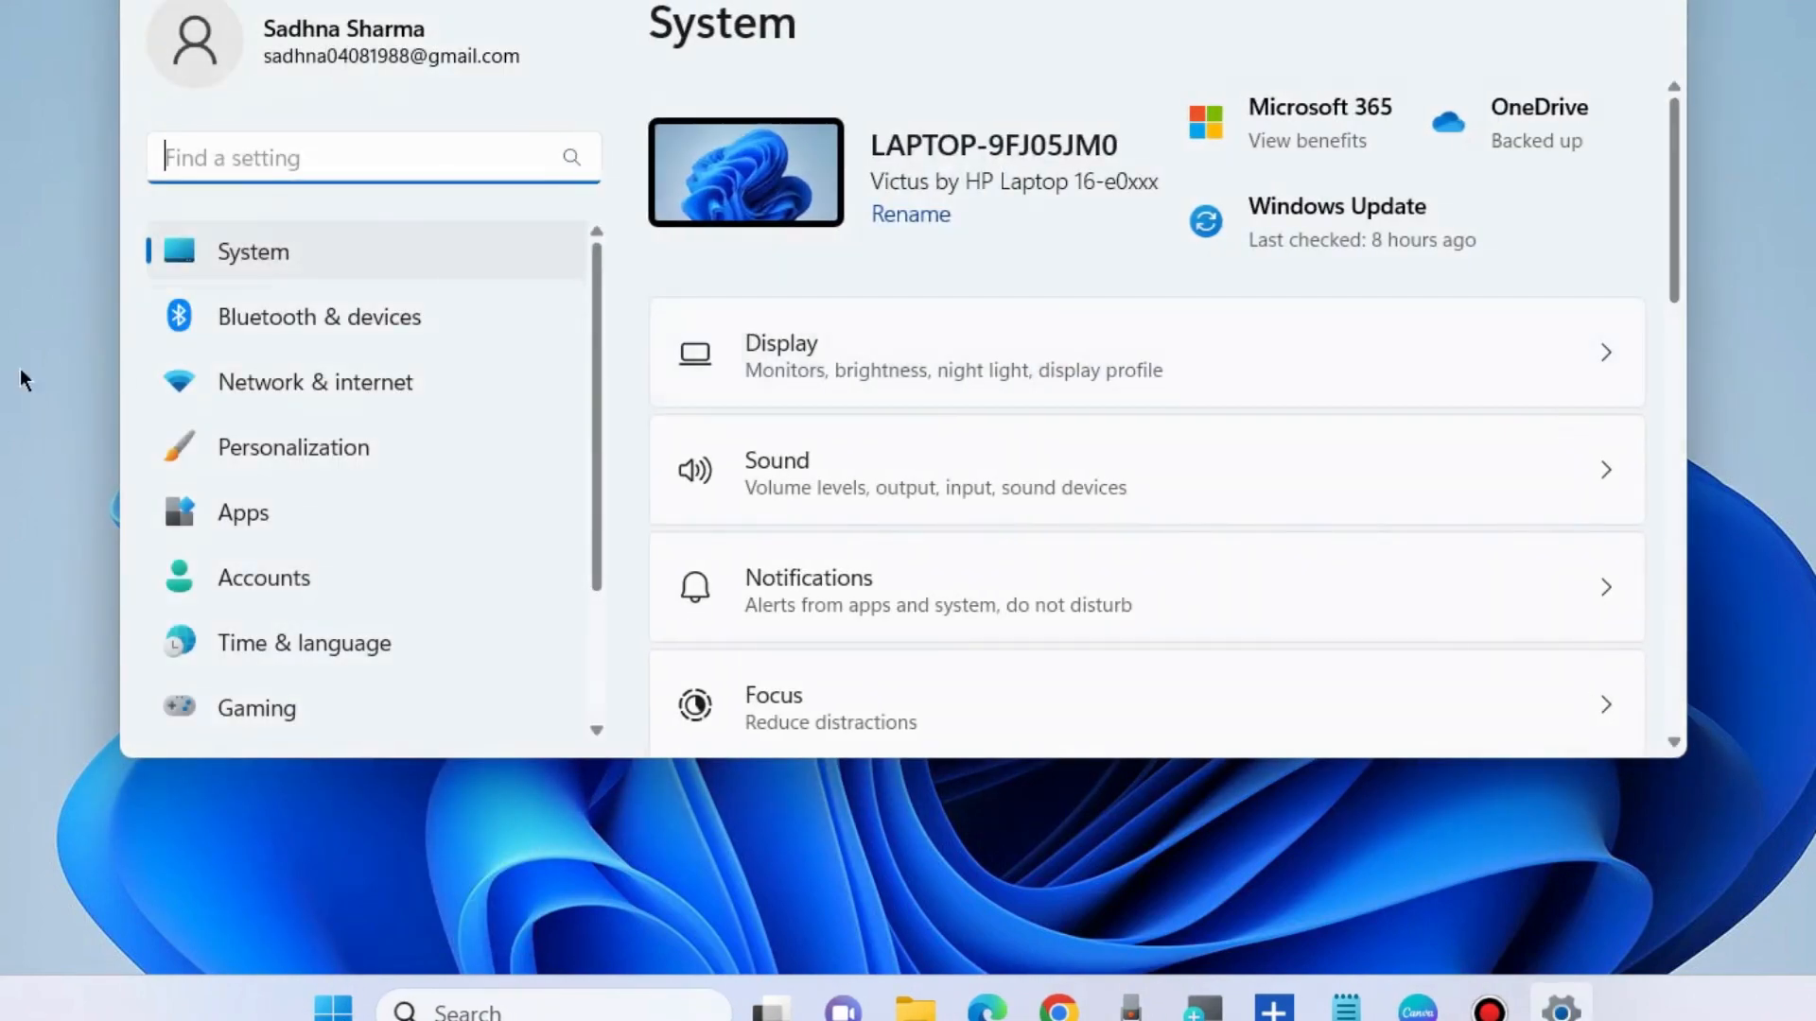
pyautogui.scroll(-3)
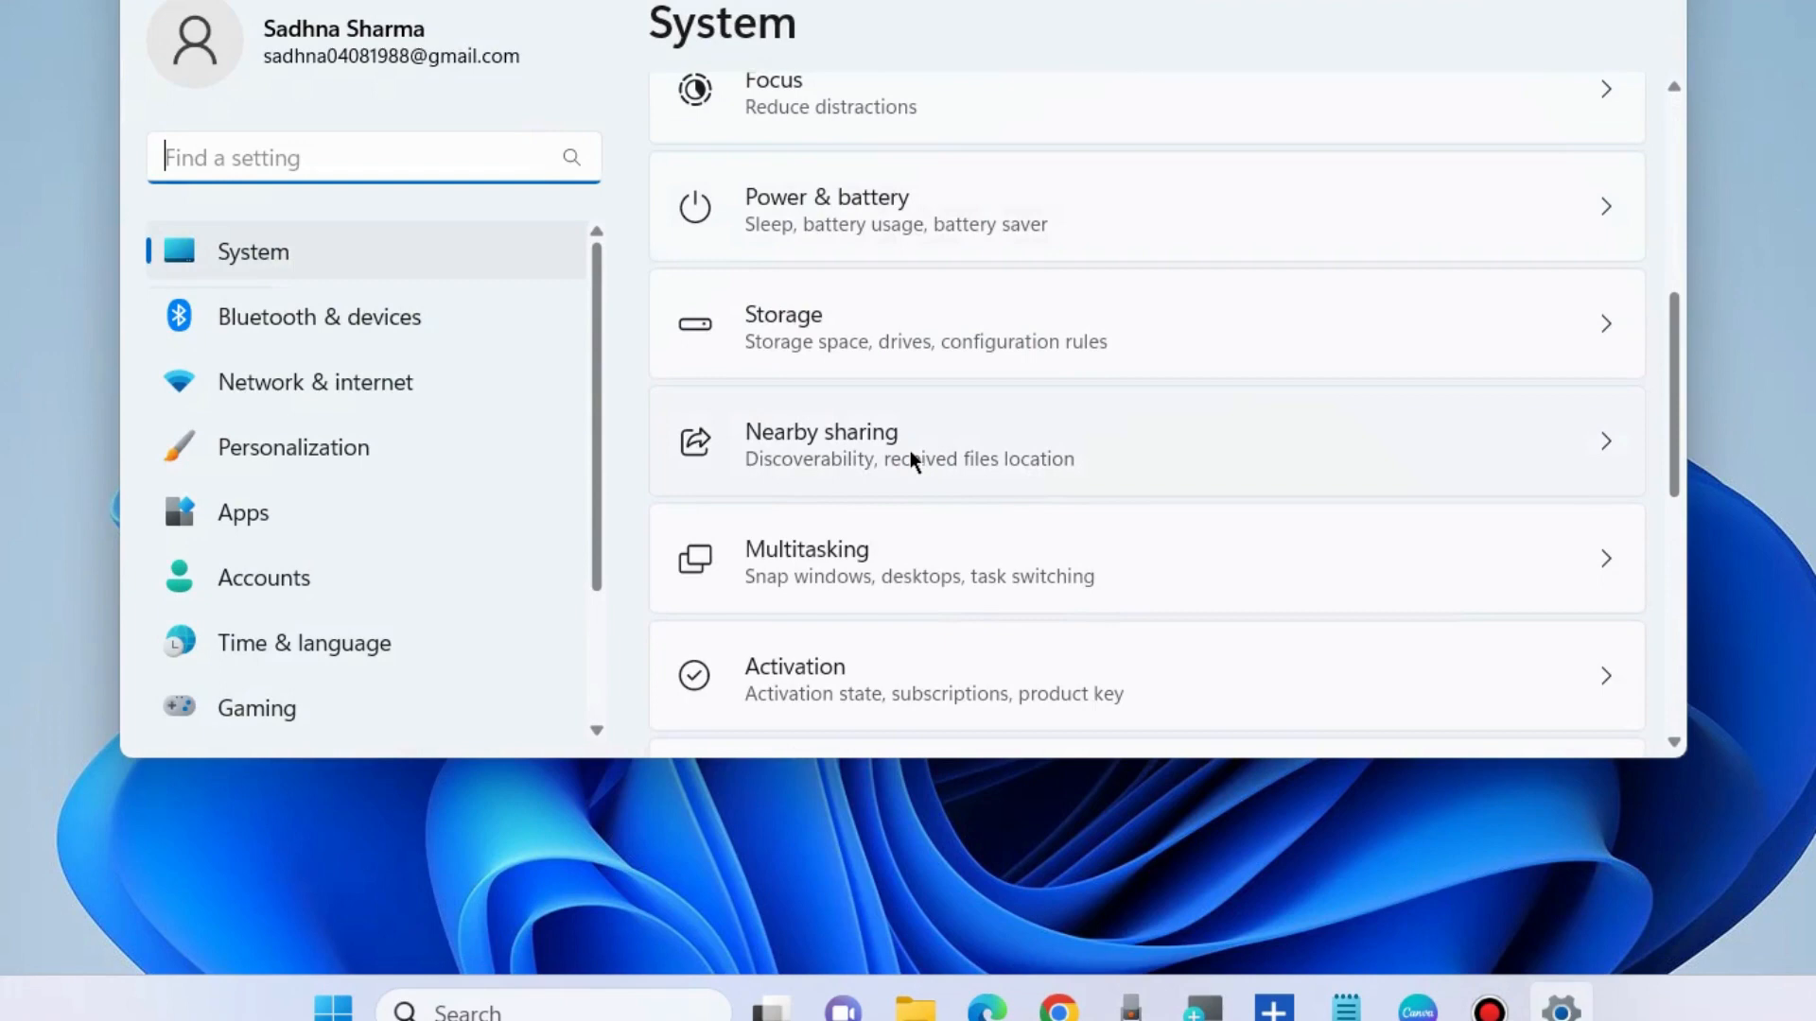
pyautogui.scroll(-3)
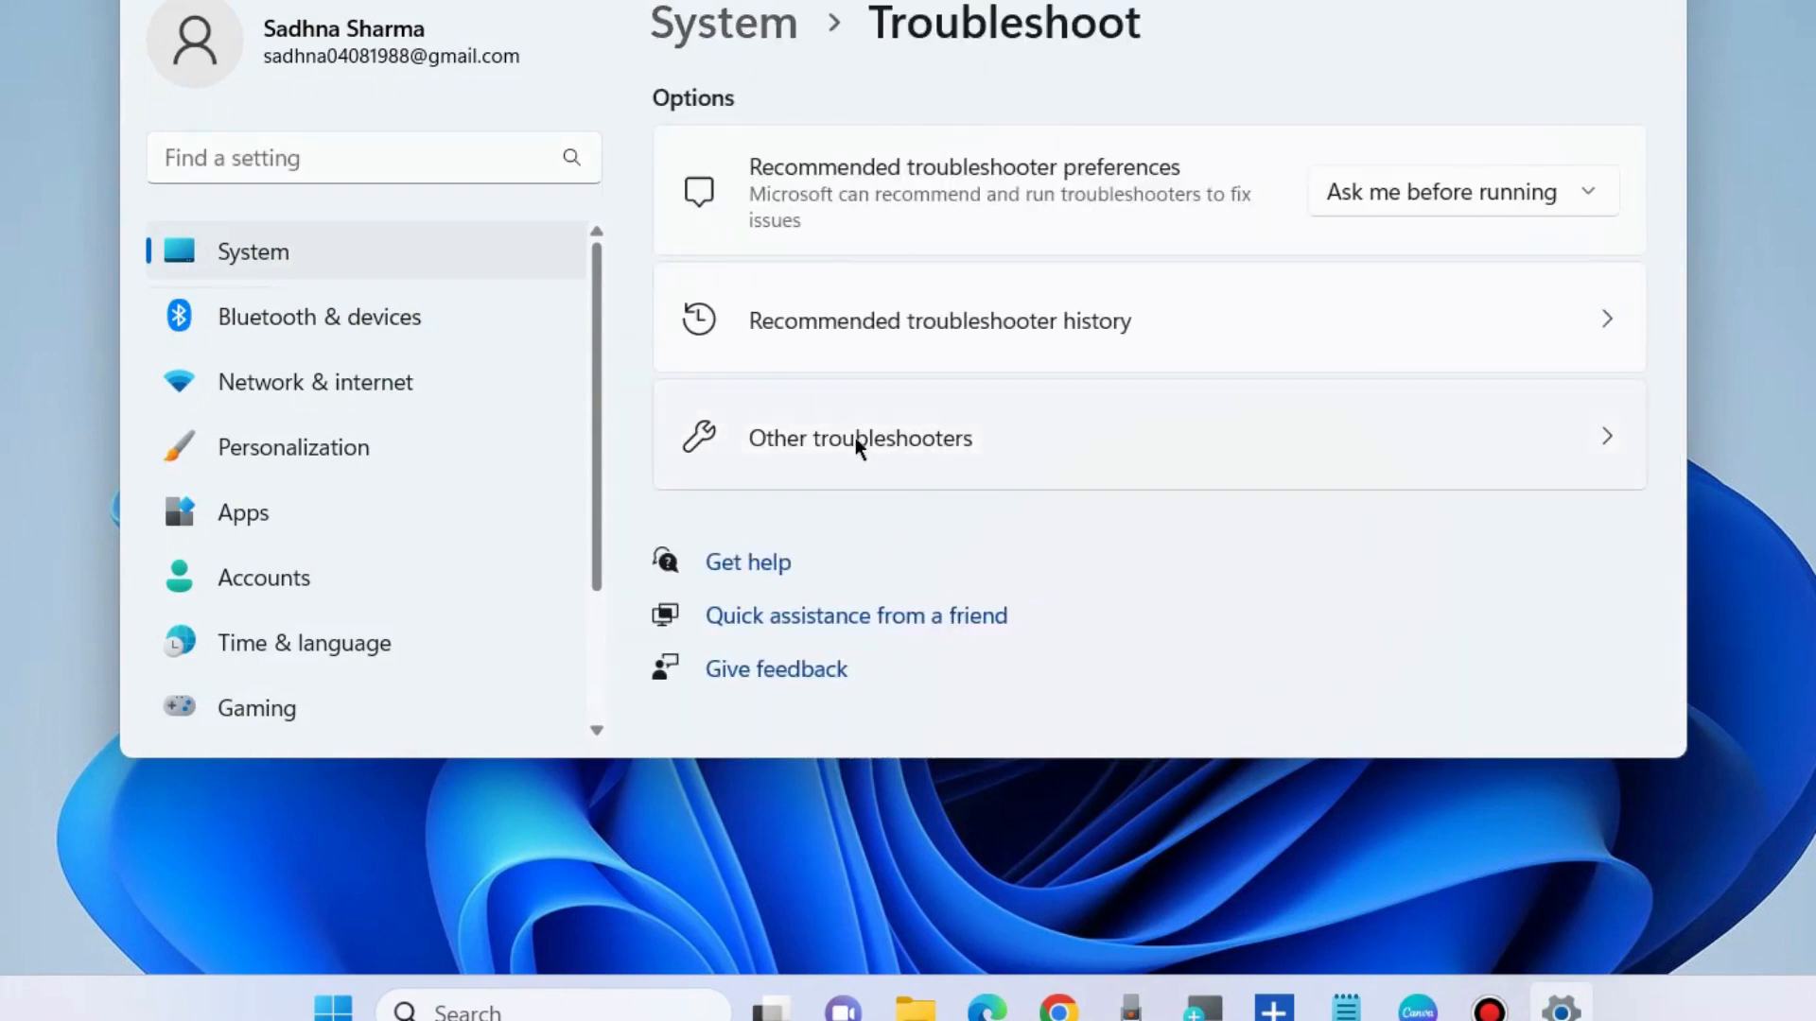
pyautogui.click(860, 438)
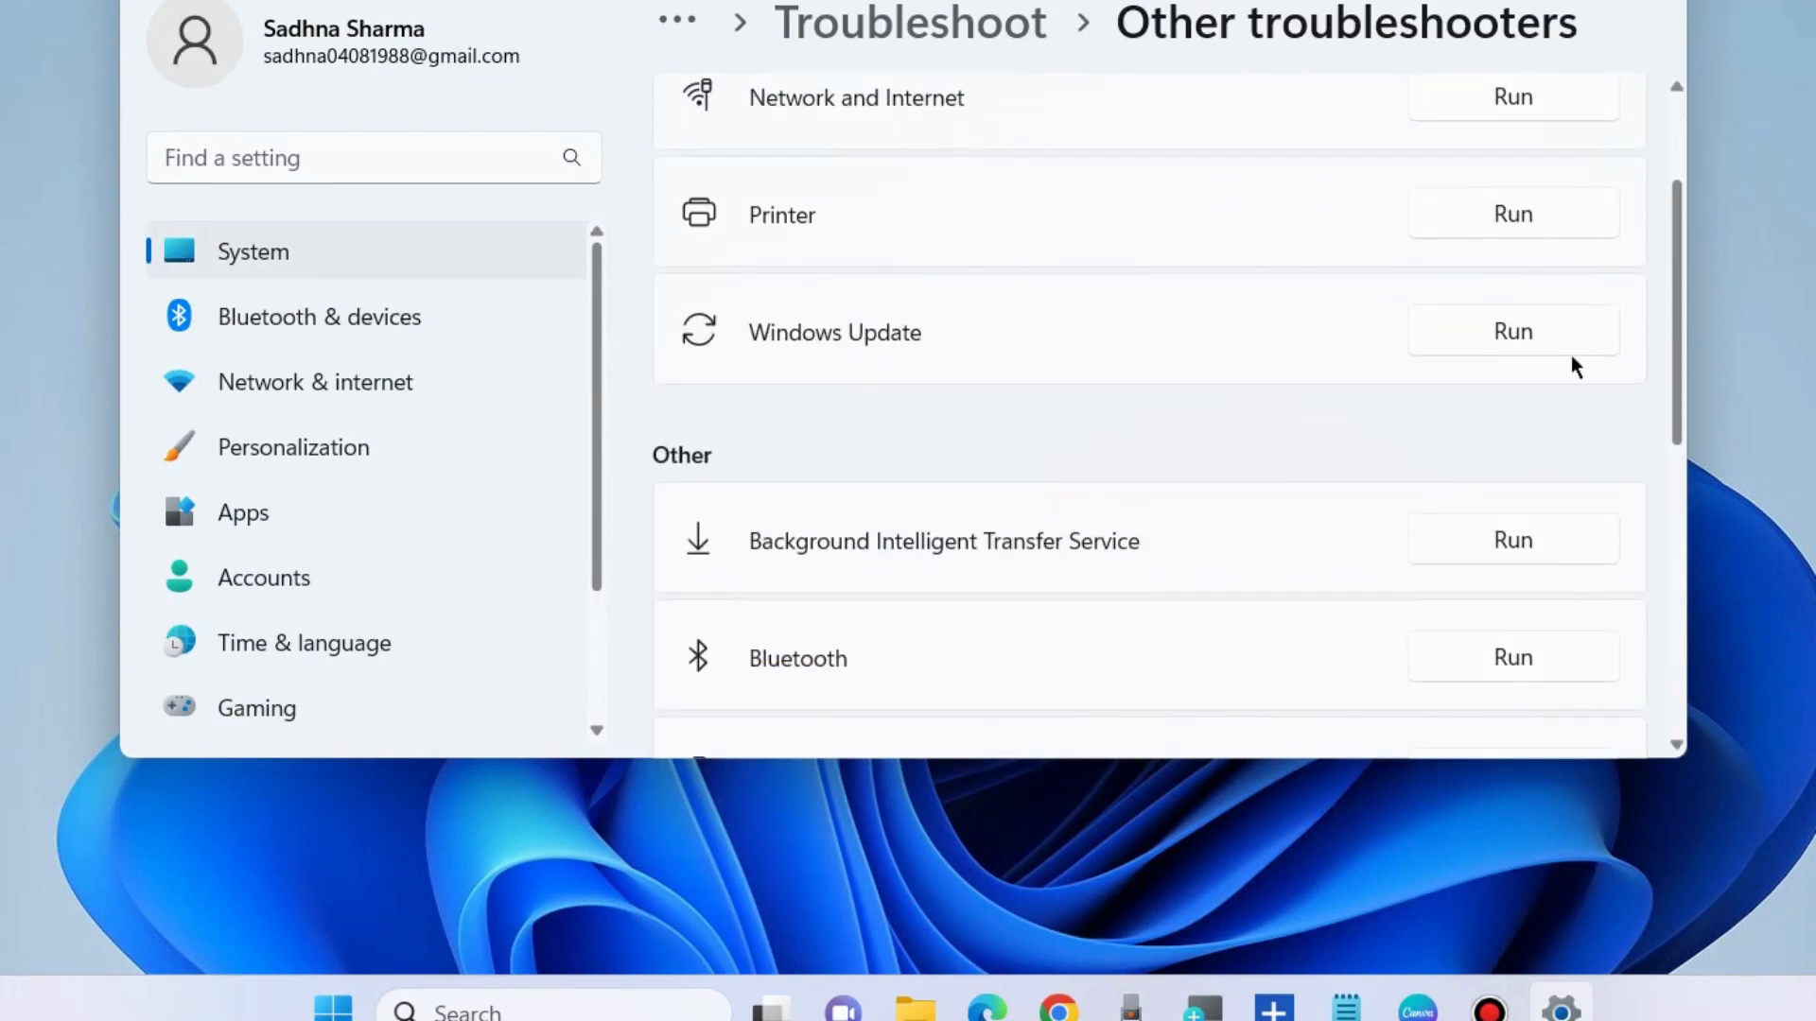
# - Run the Windows Update troubleshooter and let it detect problems
pyautogui.click(1511, 330)
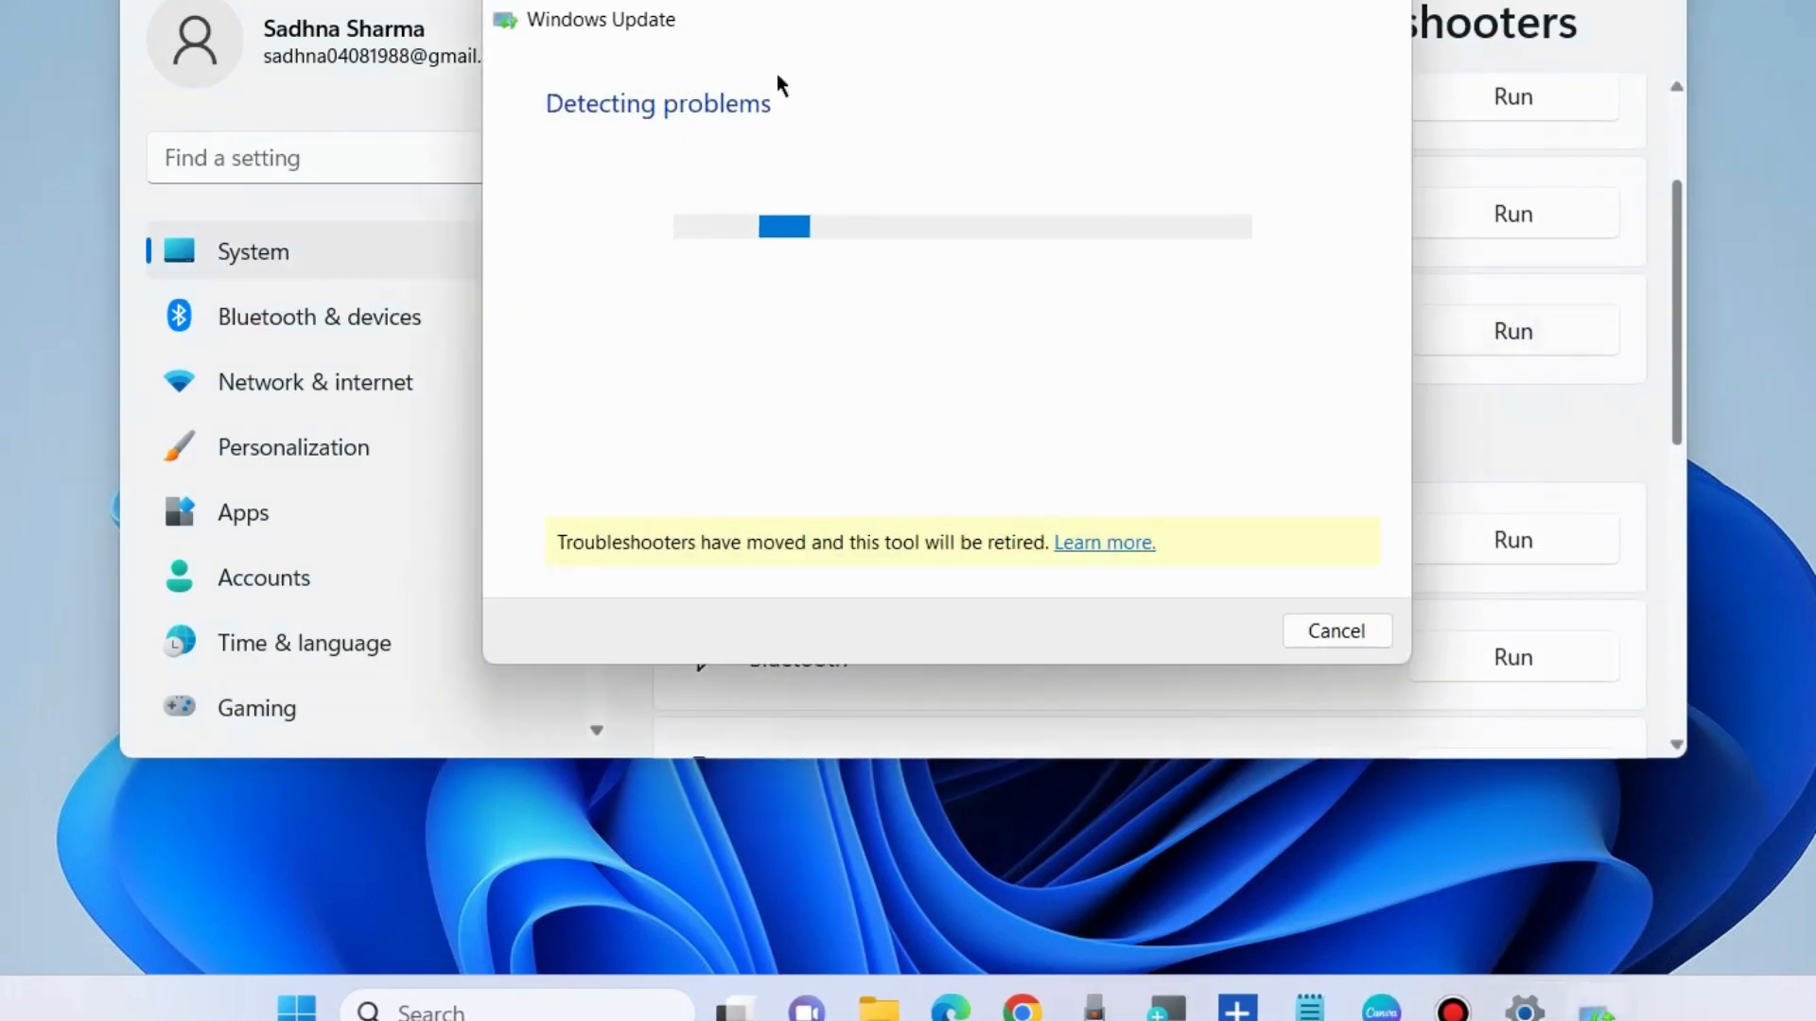
pyautogui.moveTo(1086, 357)
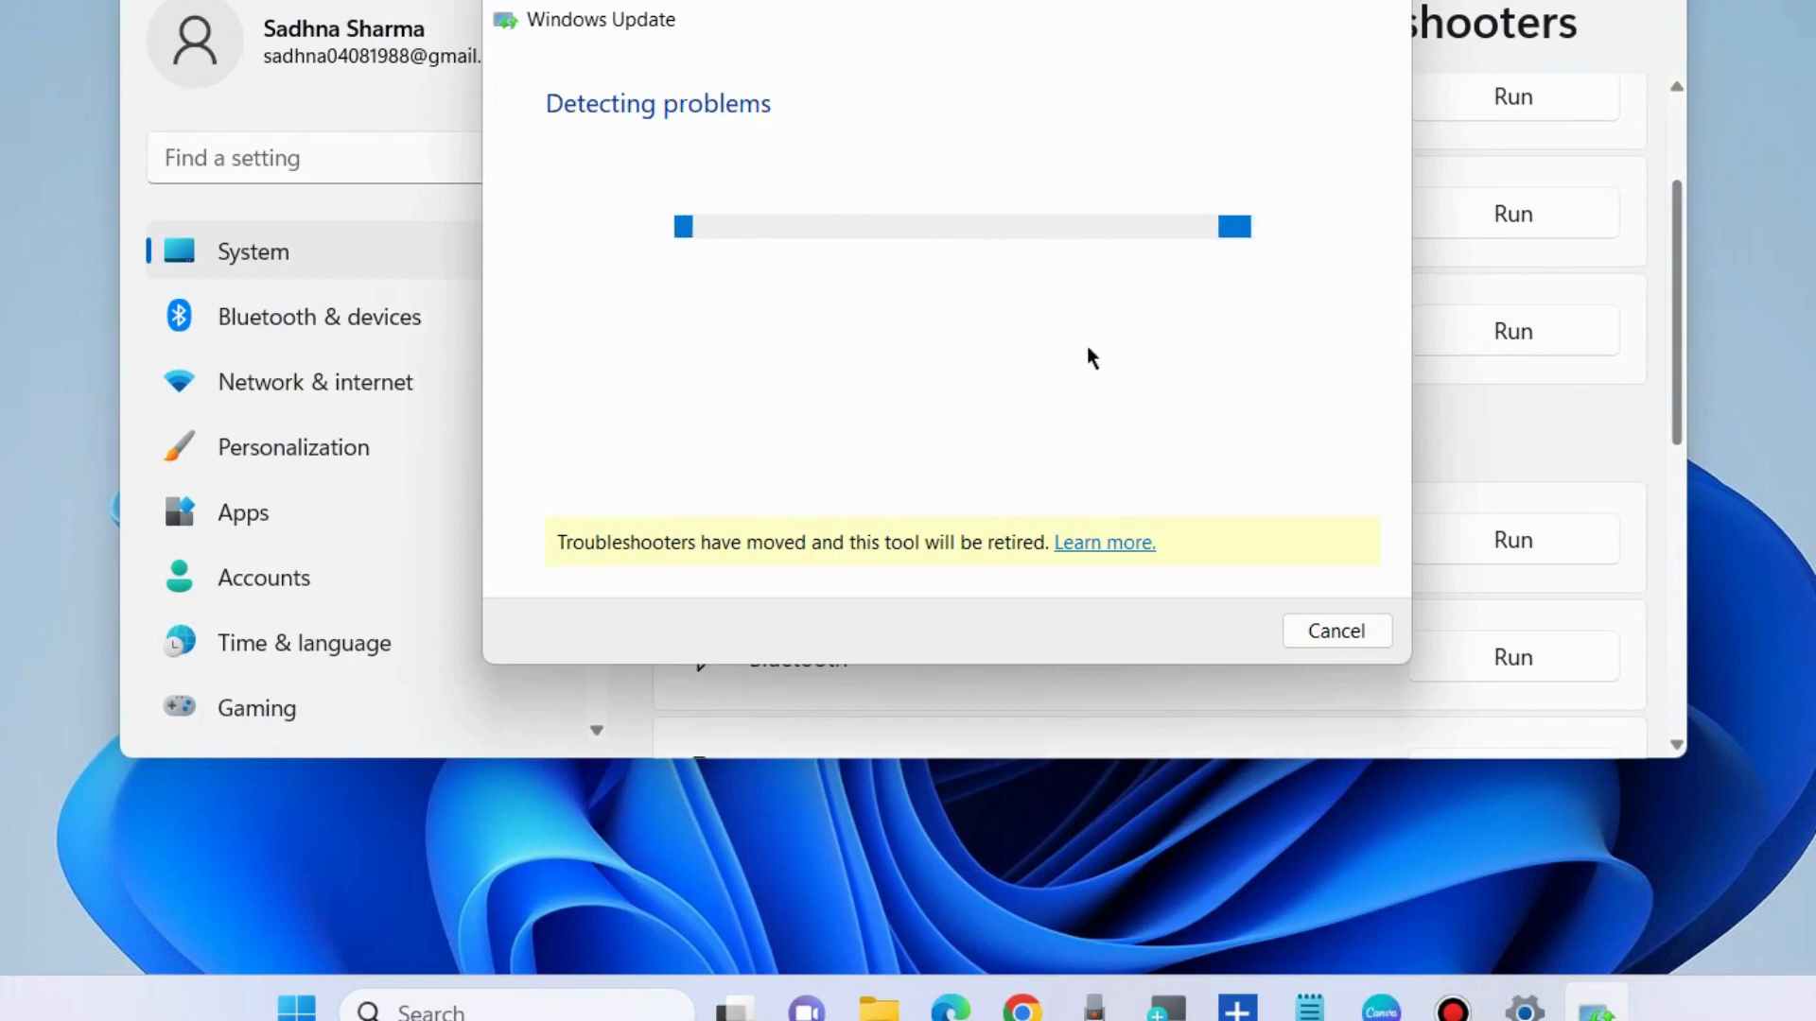
pyautogui.moveTo(1202, 377)
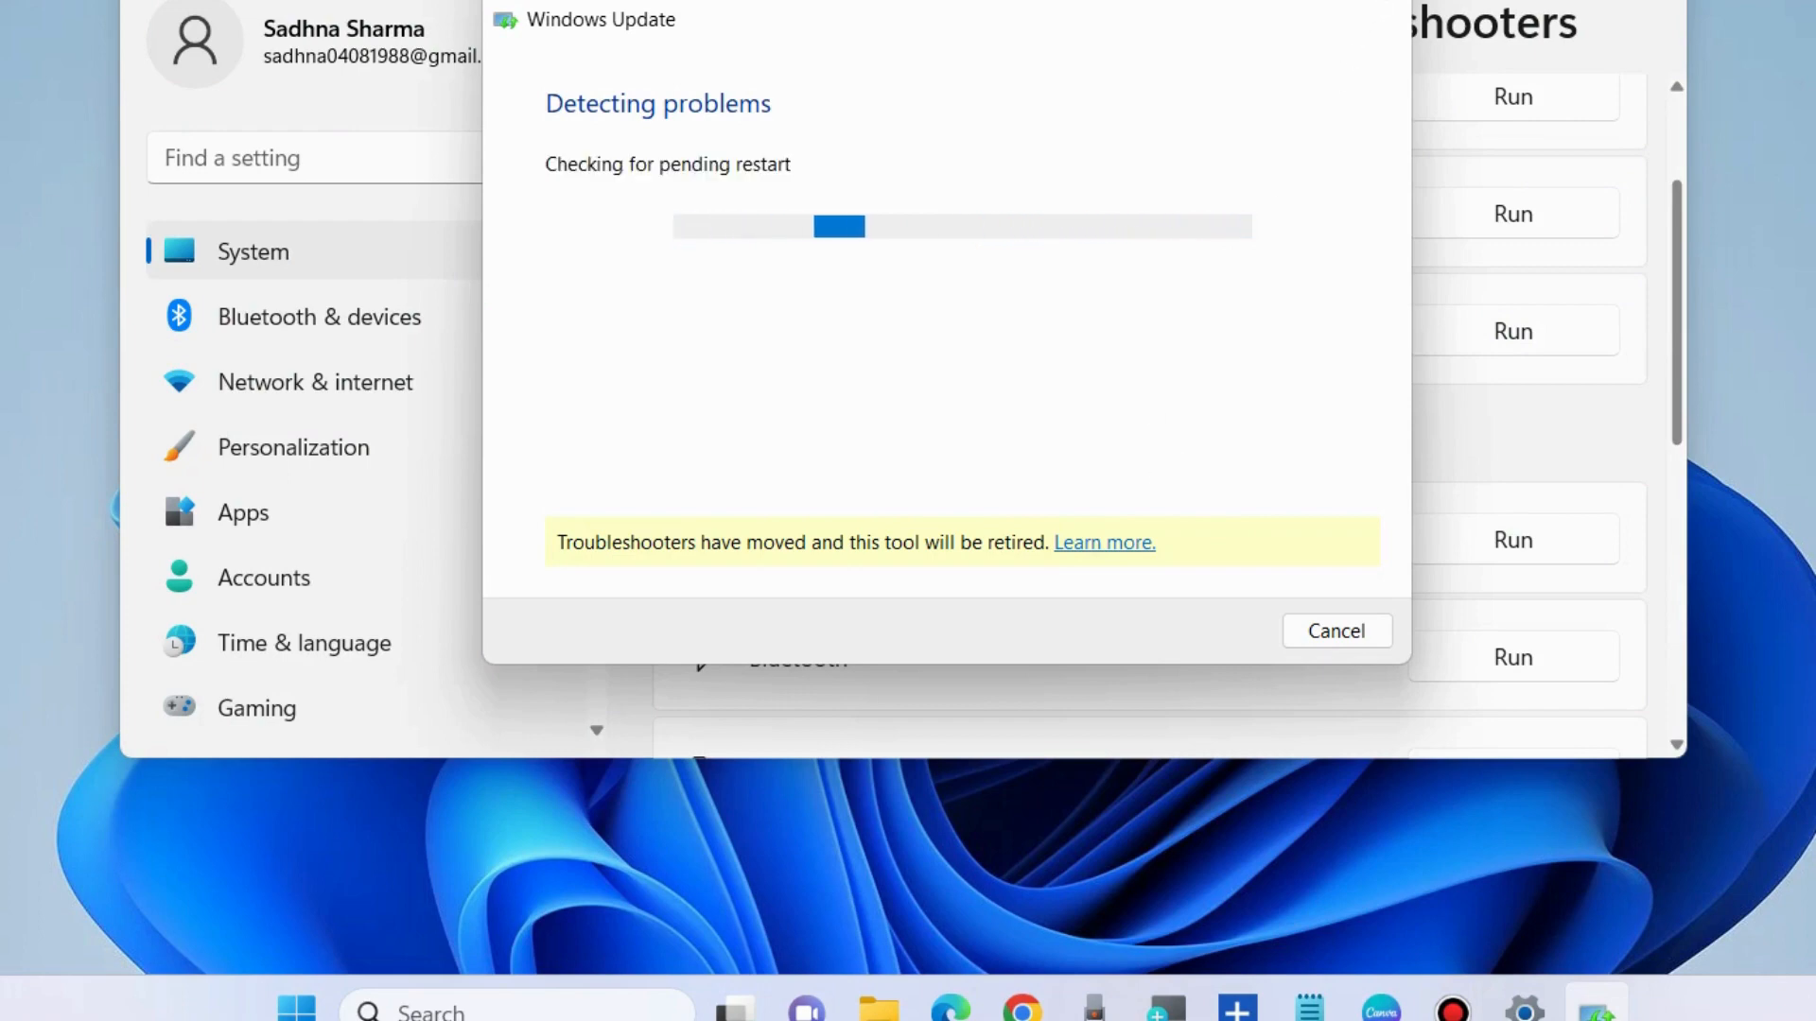
pyautogui.click(1334, 631)
pyautogui.write('msconfig')
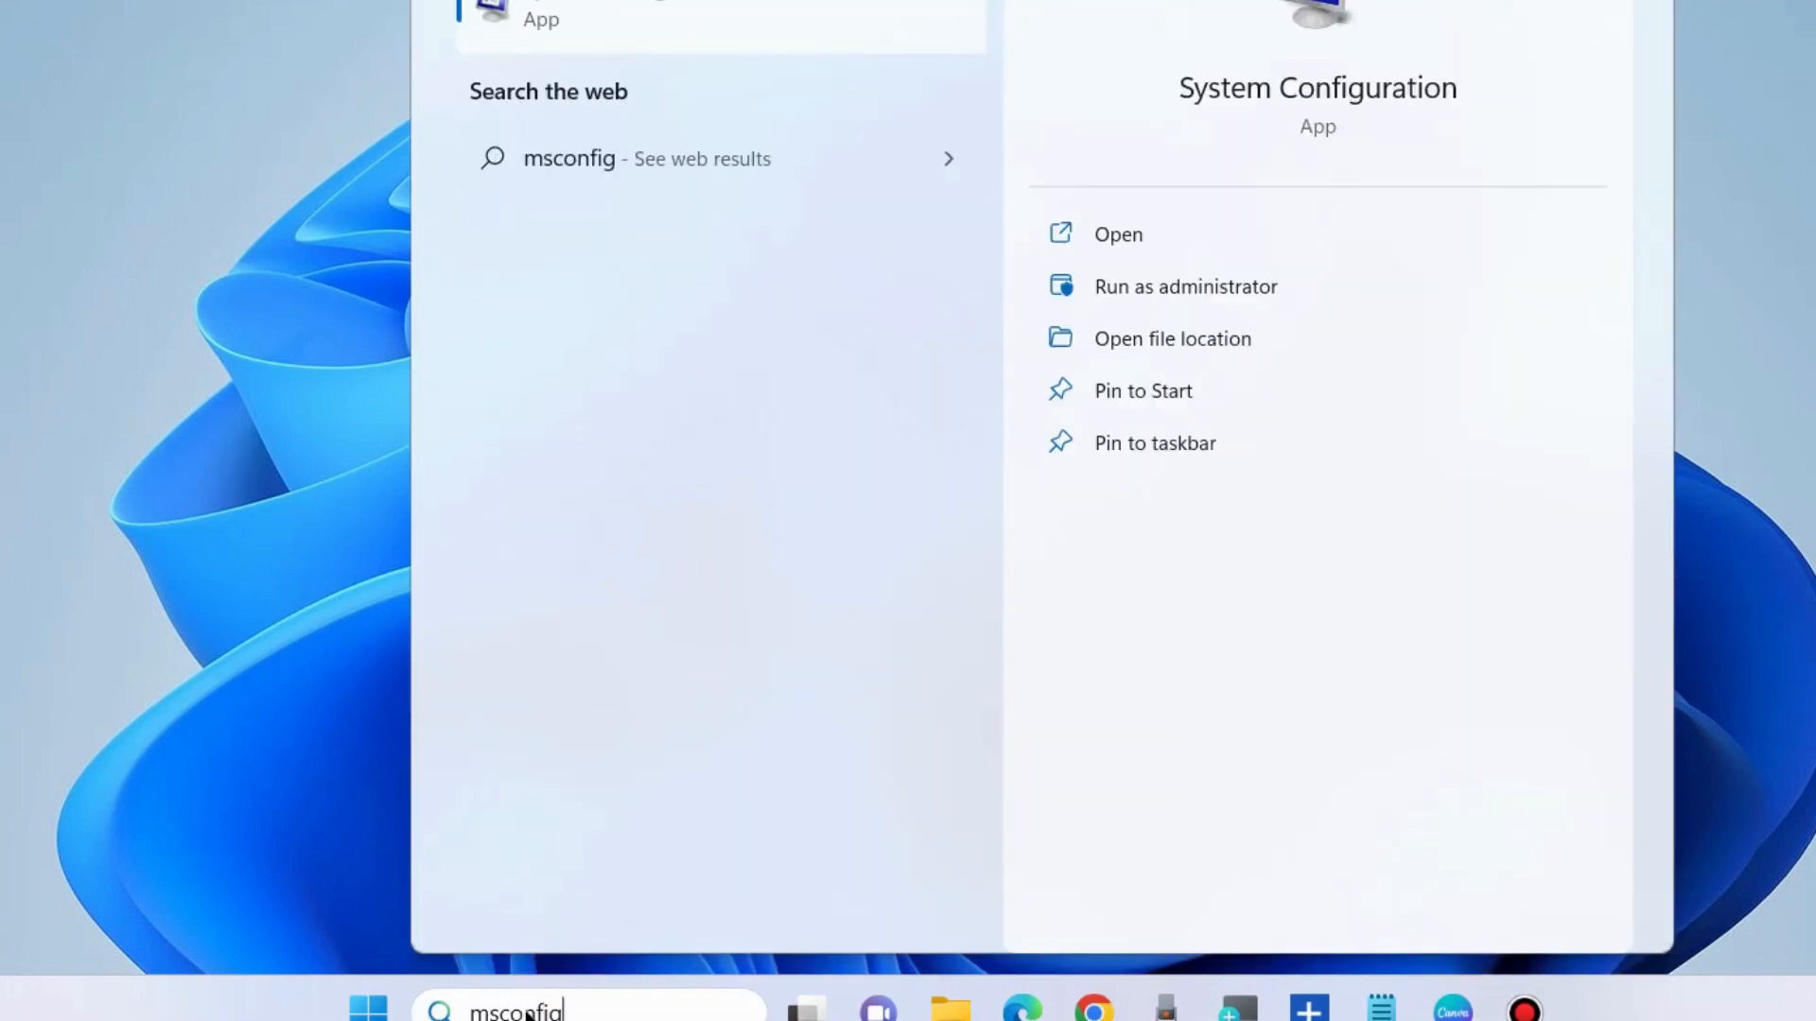
pyautogui.moveTo(1284, 195)
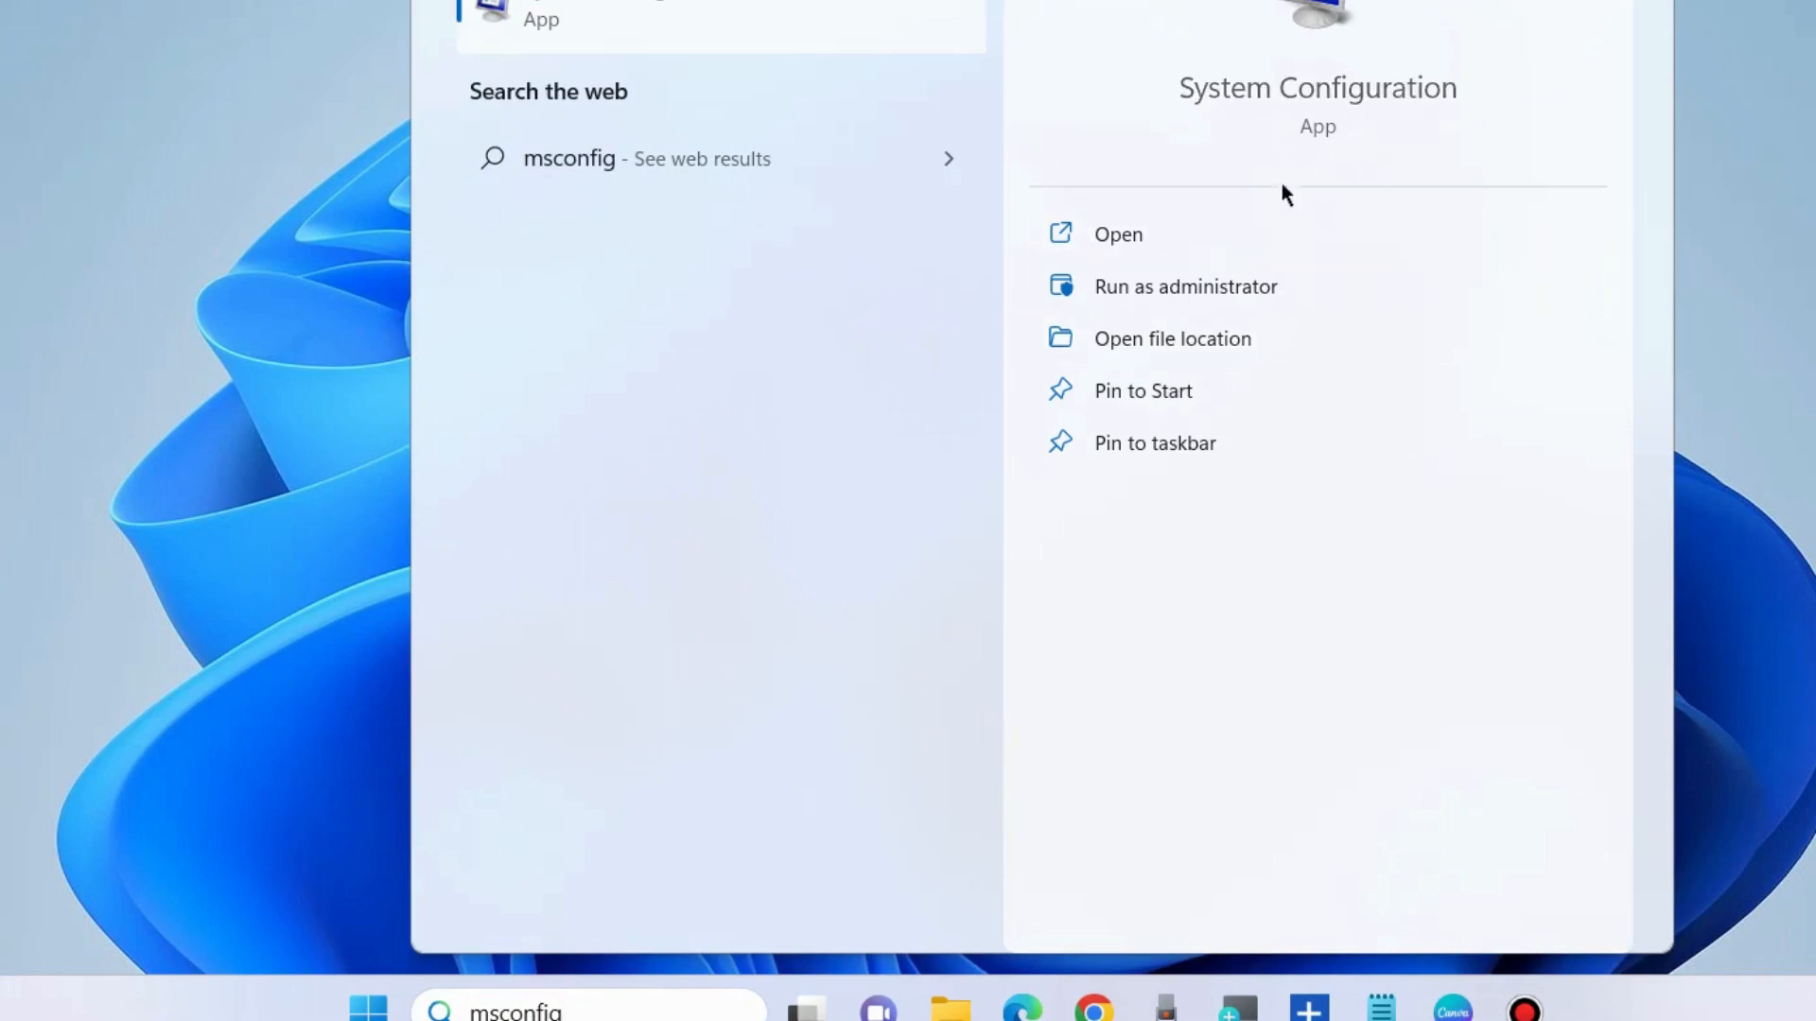
# - Open System Configuration from the msconfig search result
pyautogui.click(1115, 232)
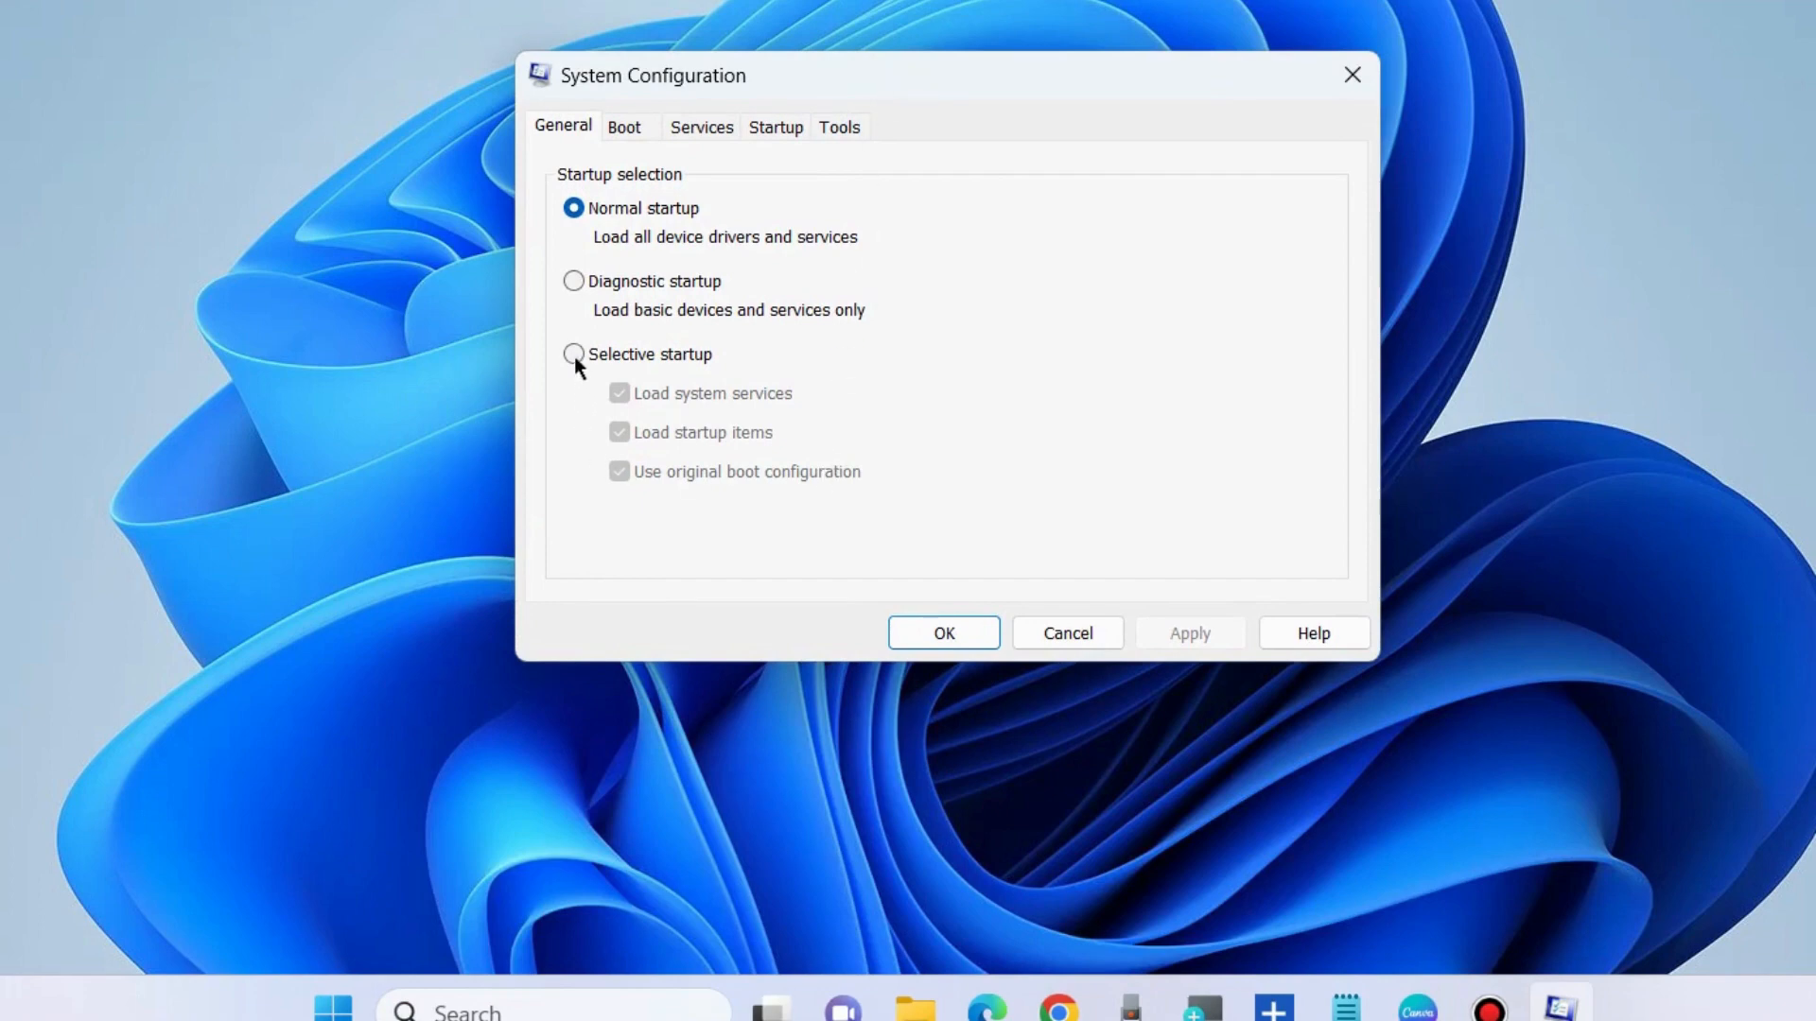
# - Choose Selective startup with system services and startup items loading, then view Services
pyautogui.click(572, 355)
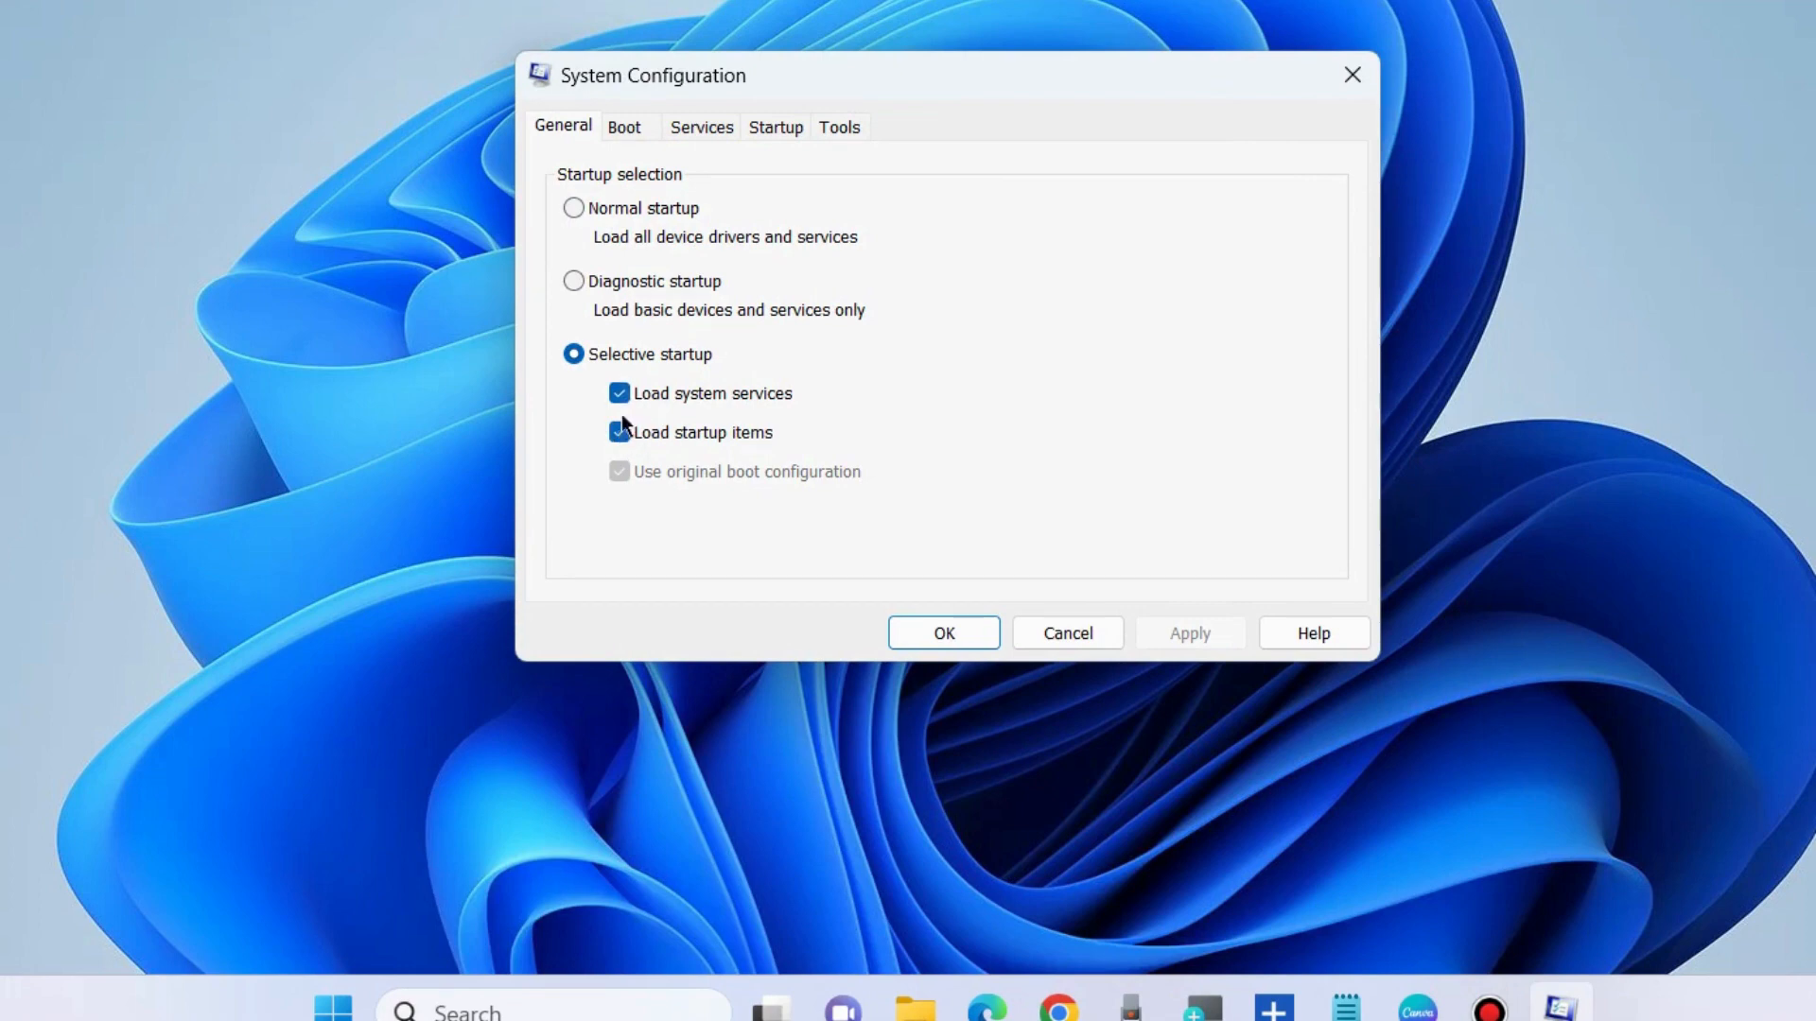
pyautogui.click(618, 432)
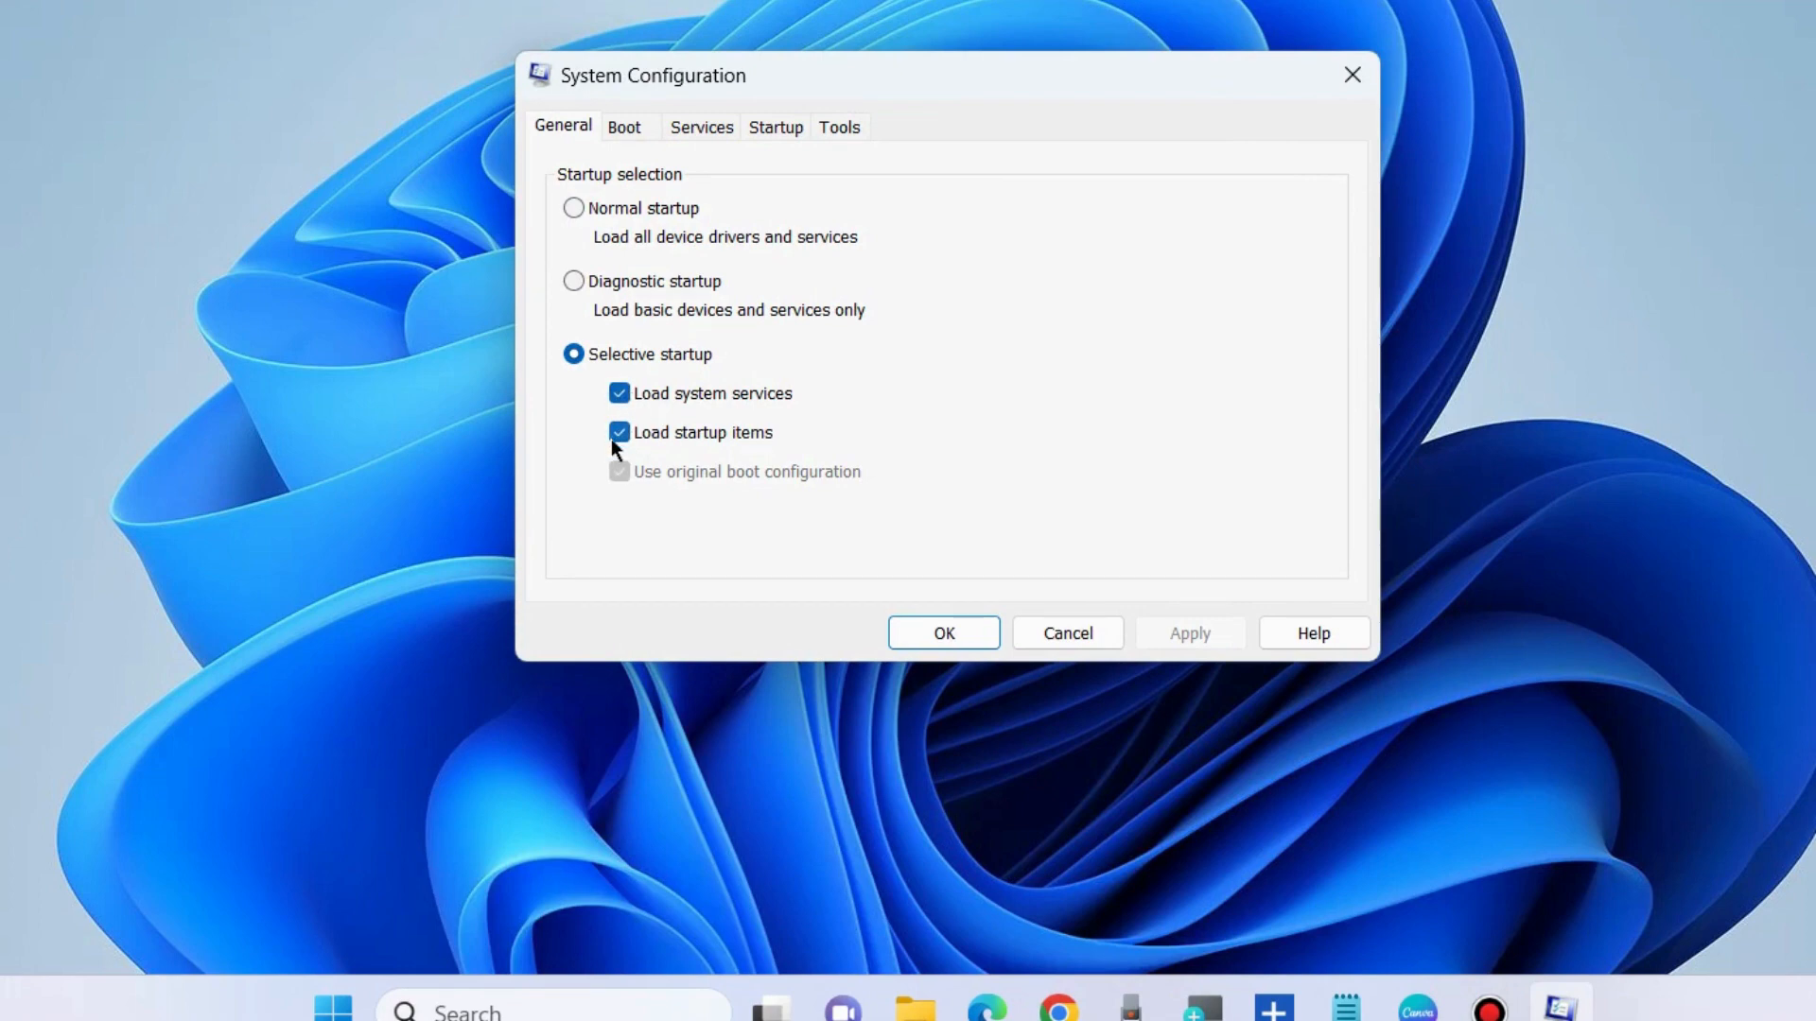
pyautogui.click(701, 128)
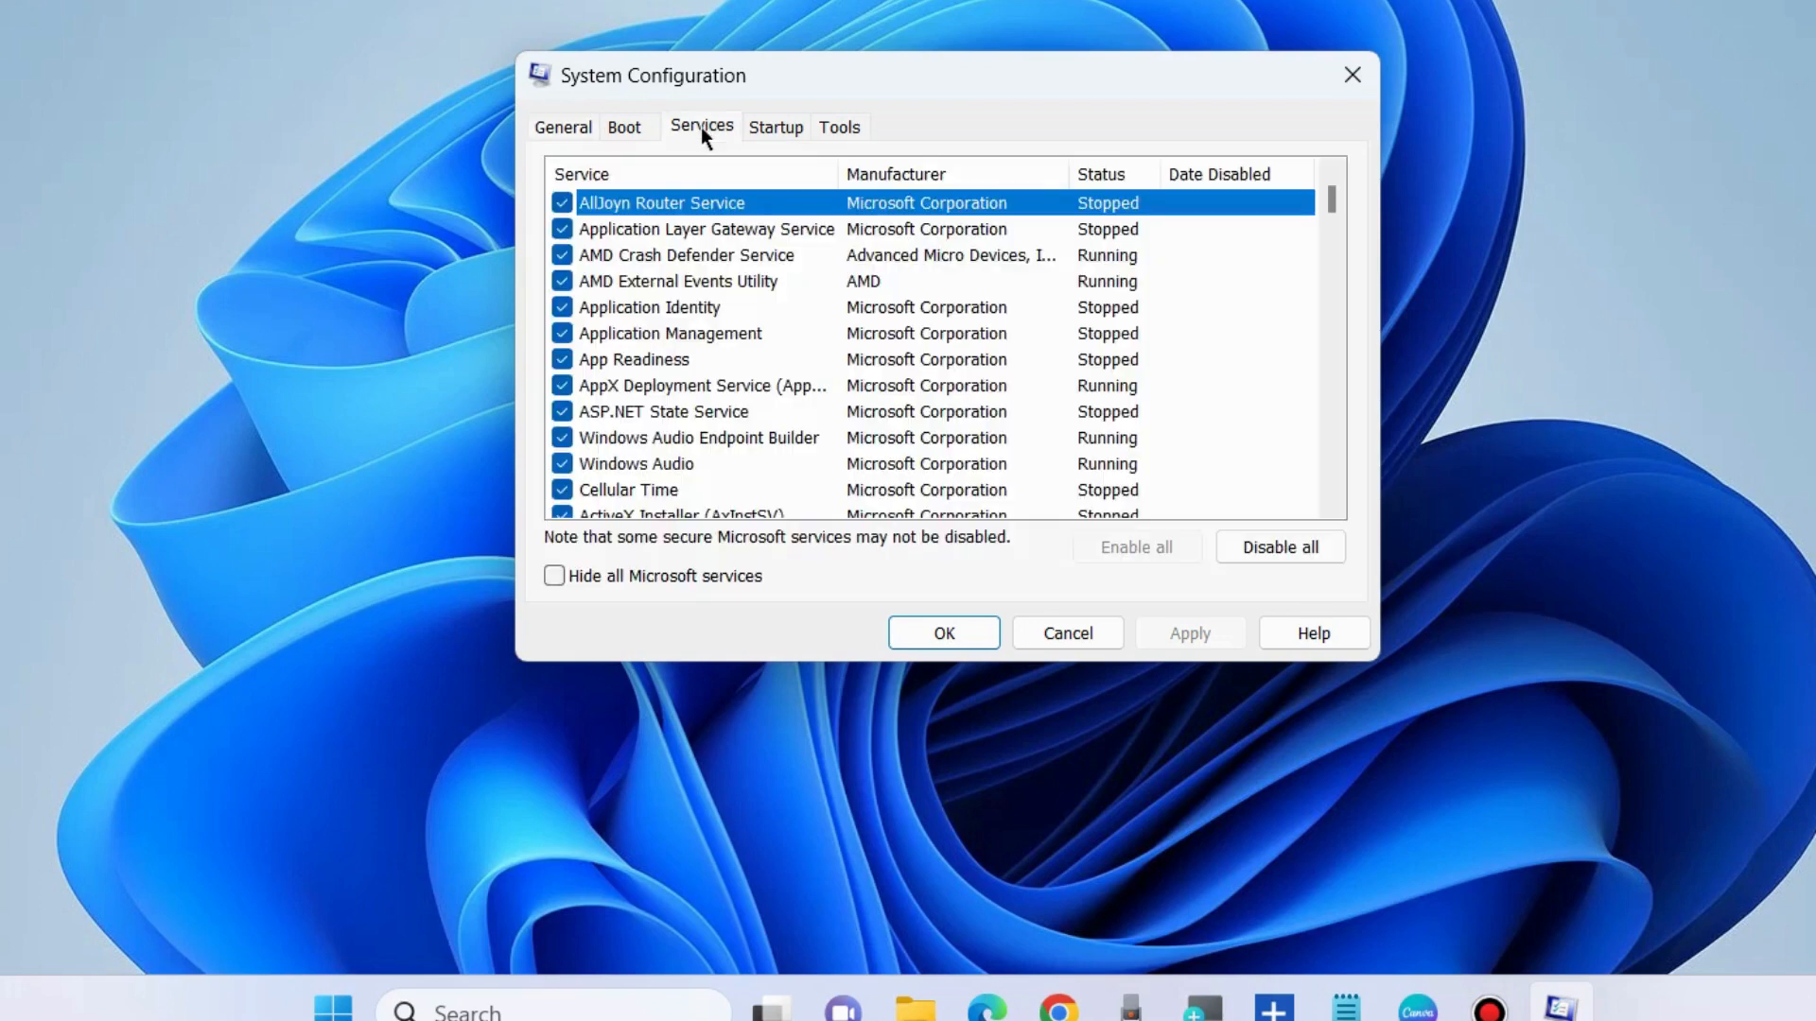
pyautogui.moveTo(658, 582)
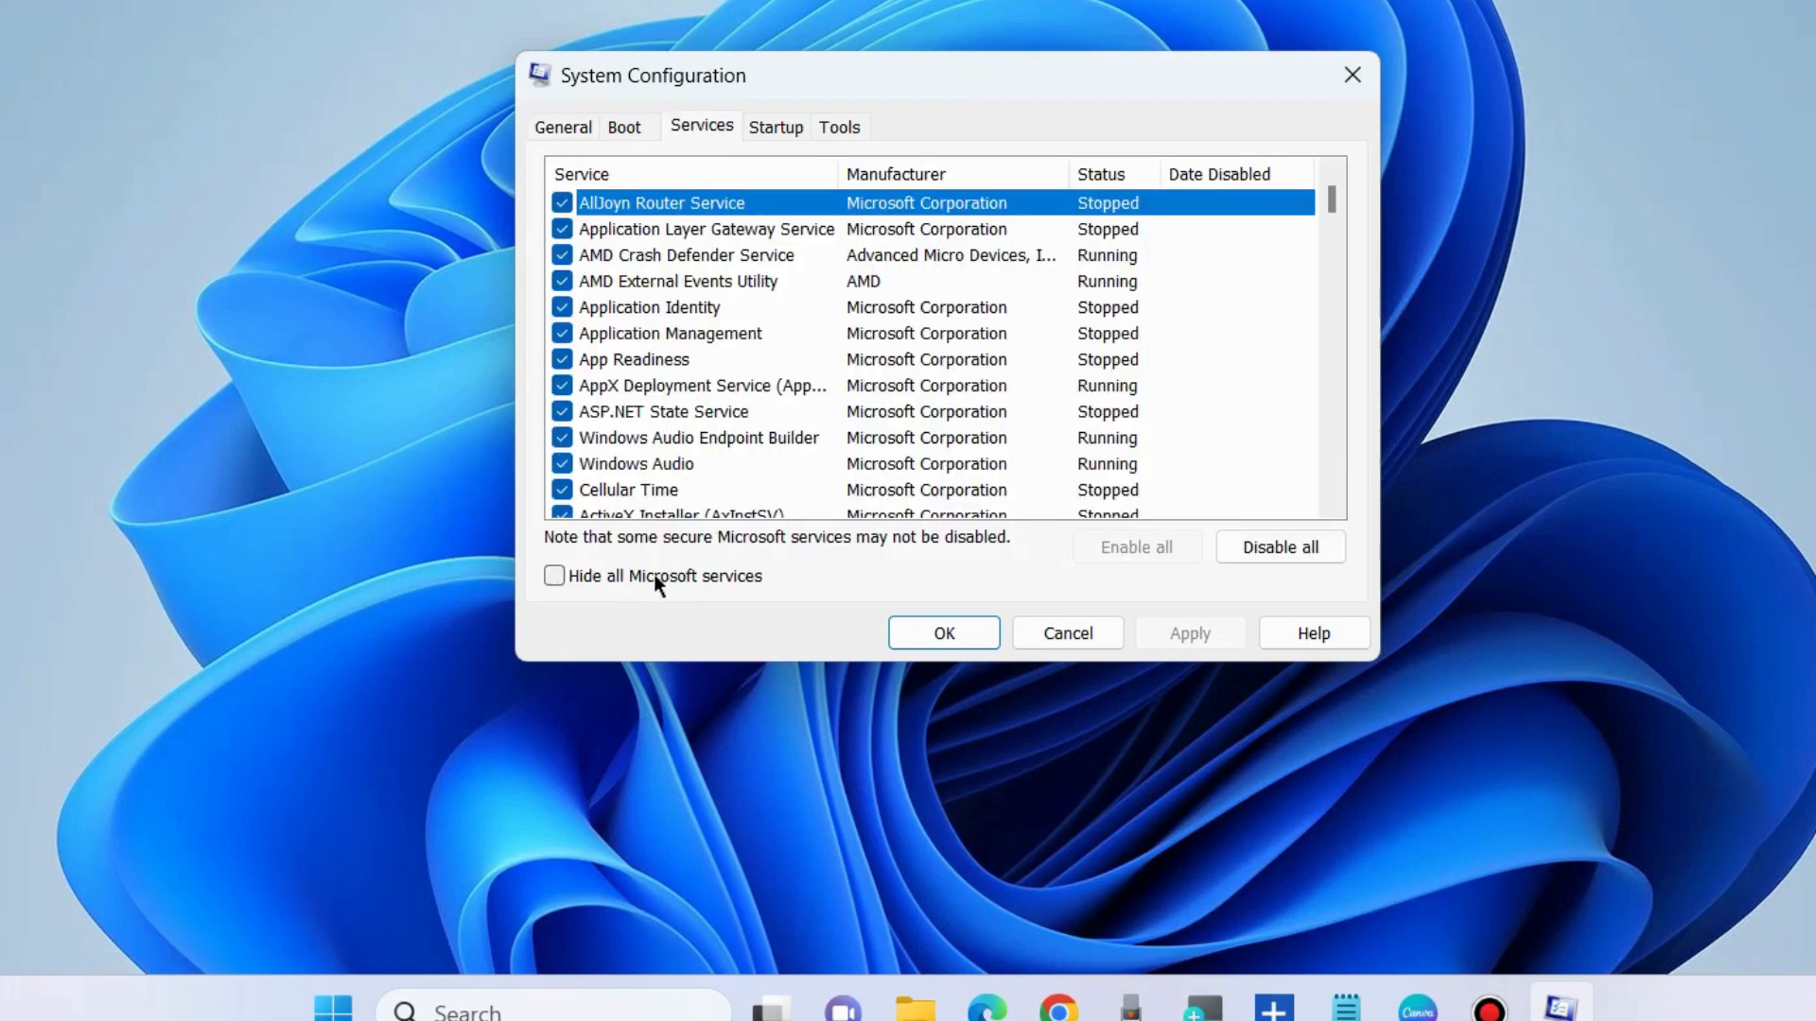
# - Hide all Microsoft services, then move to the Startup tab
pyautogui.click(554, 576)
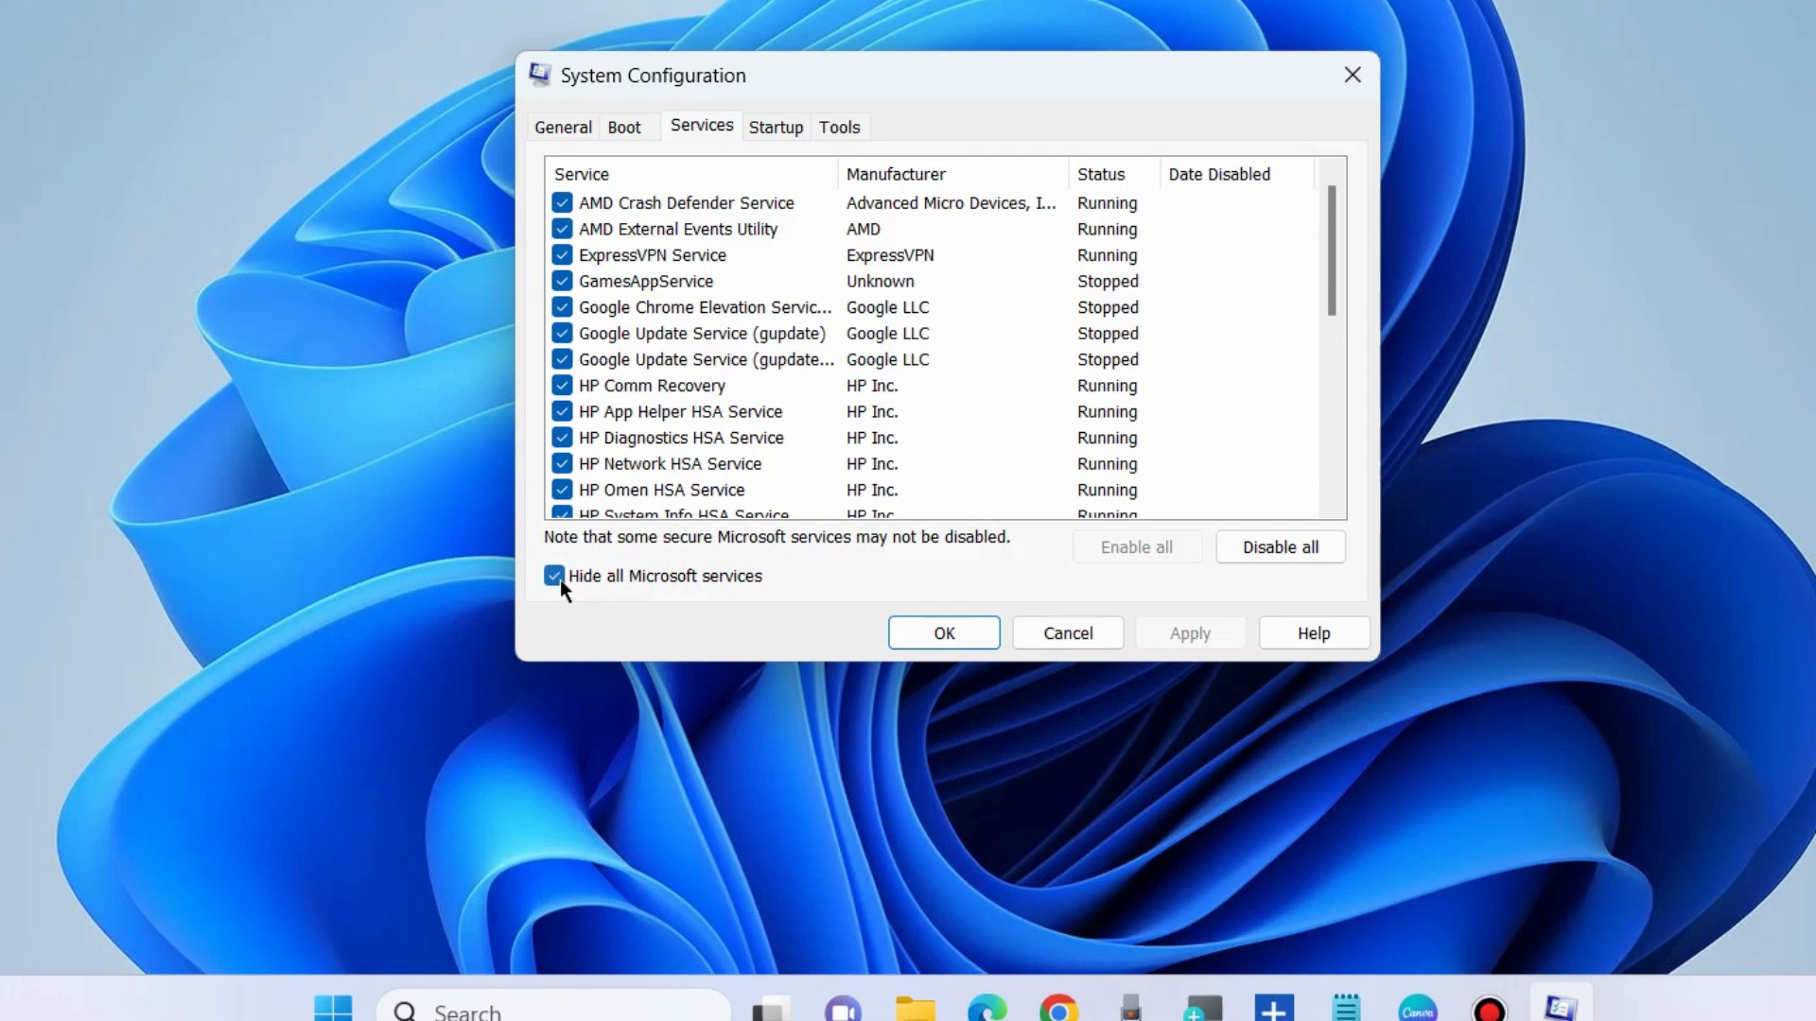
pyautogui.moveTo(1279, 546)
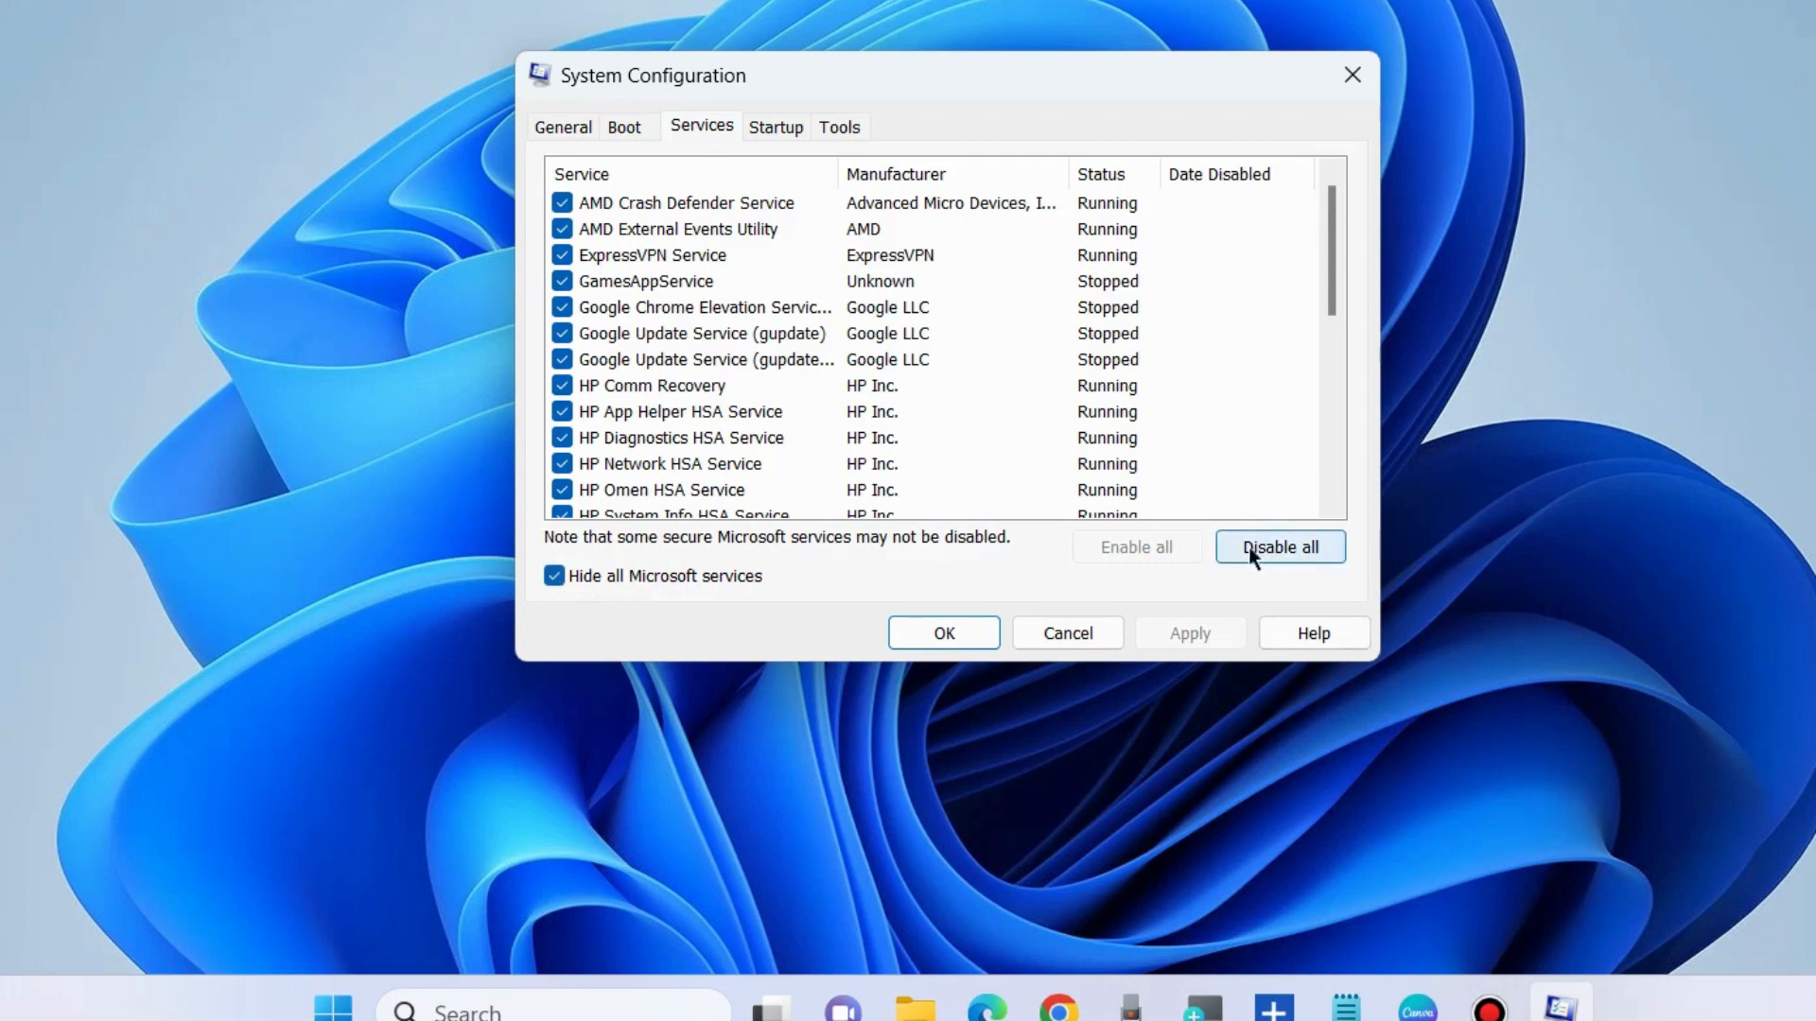
pyautogui.moveTo(1285, 561)
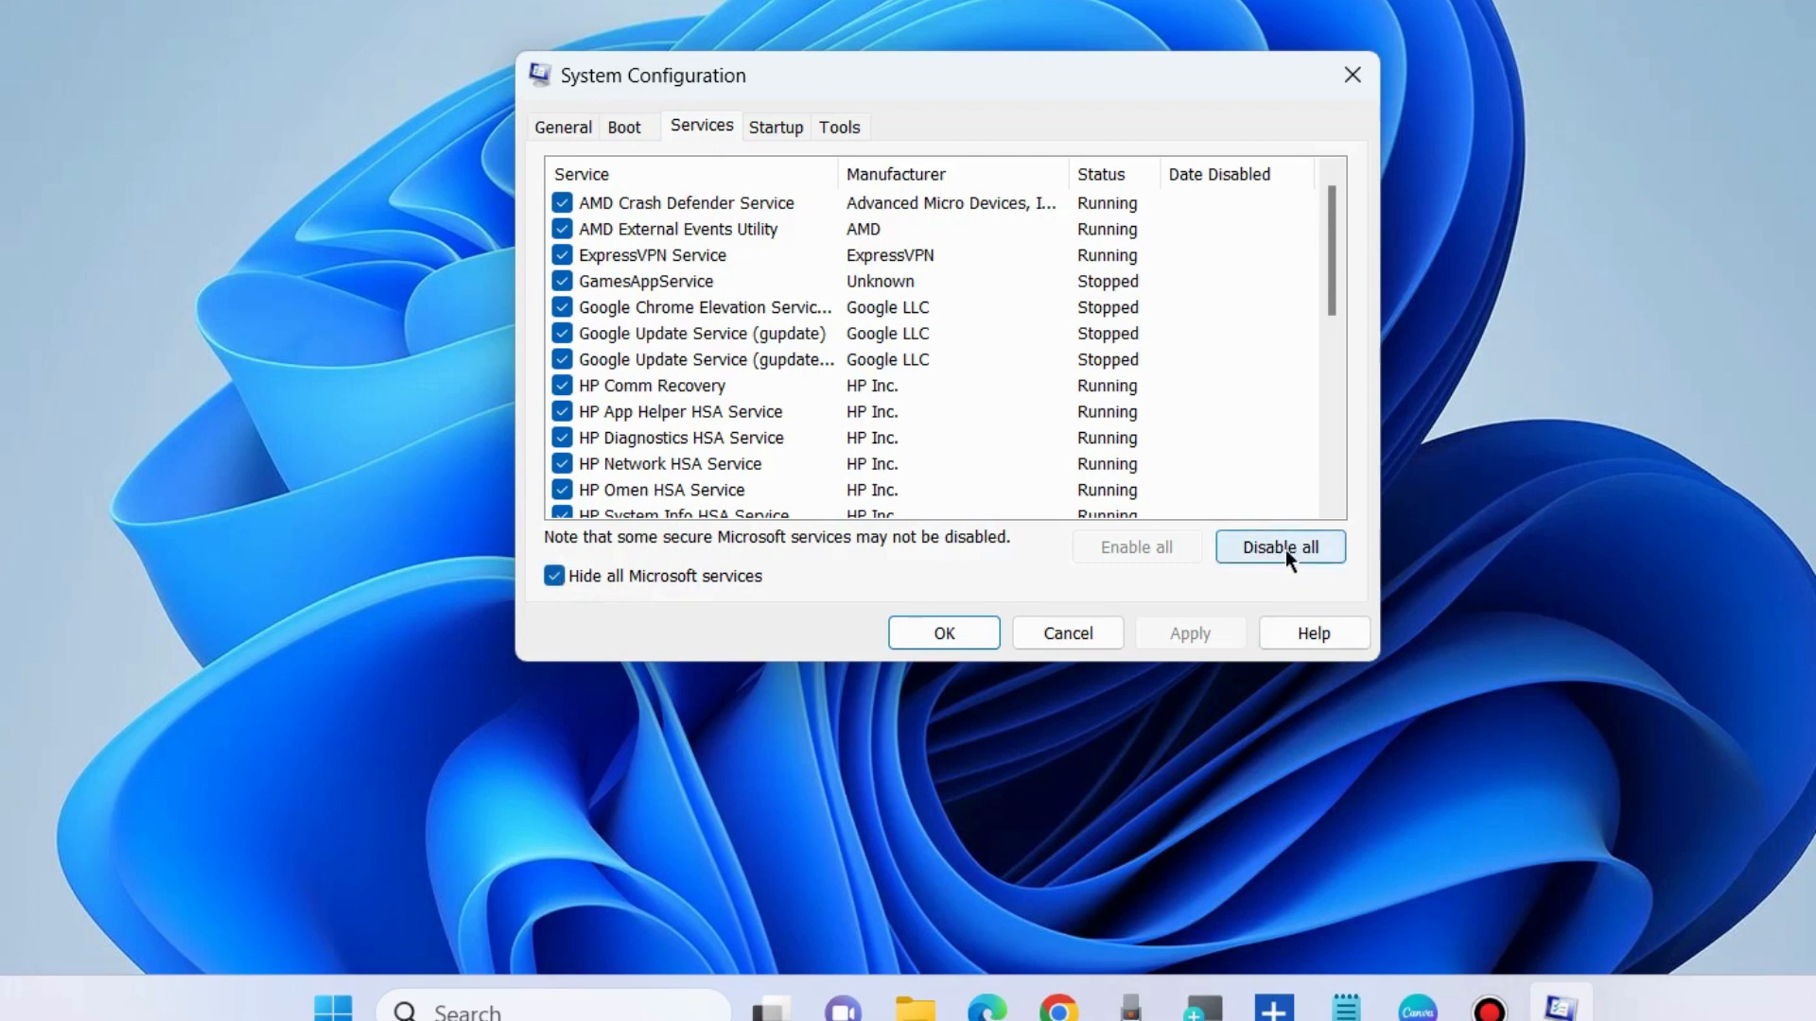
pyautogui.moveTo(1193, 652)
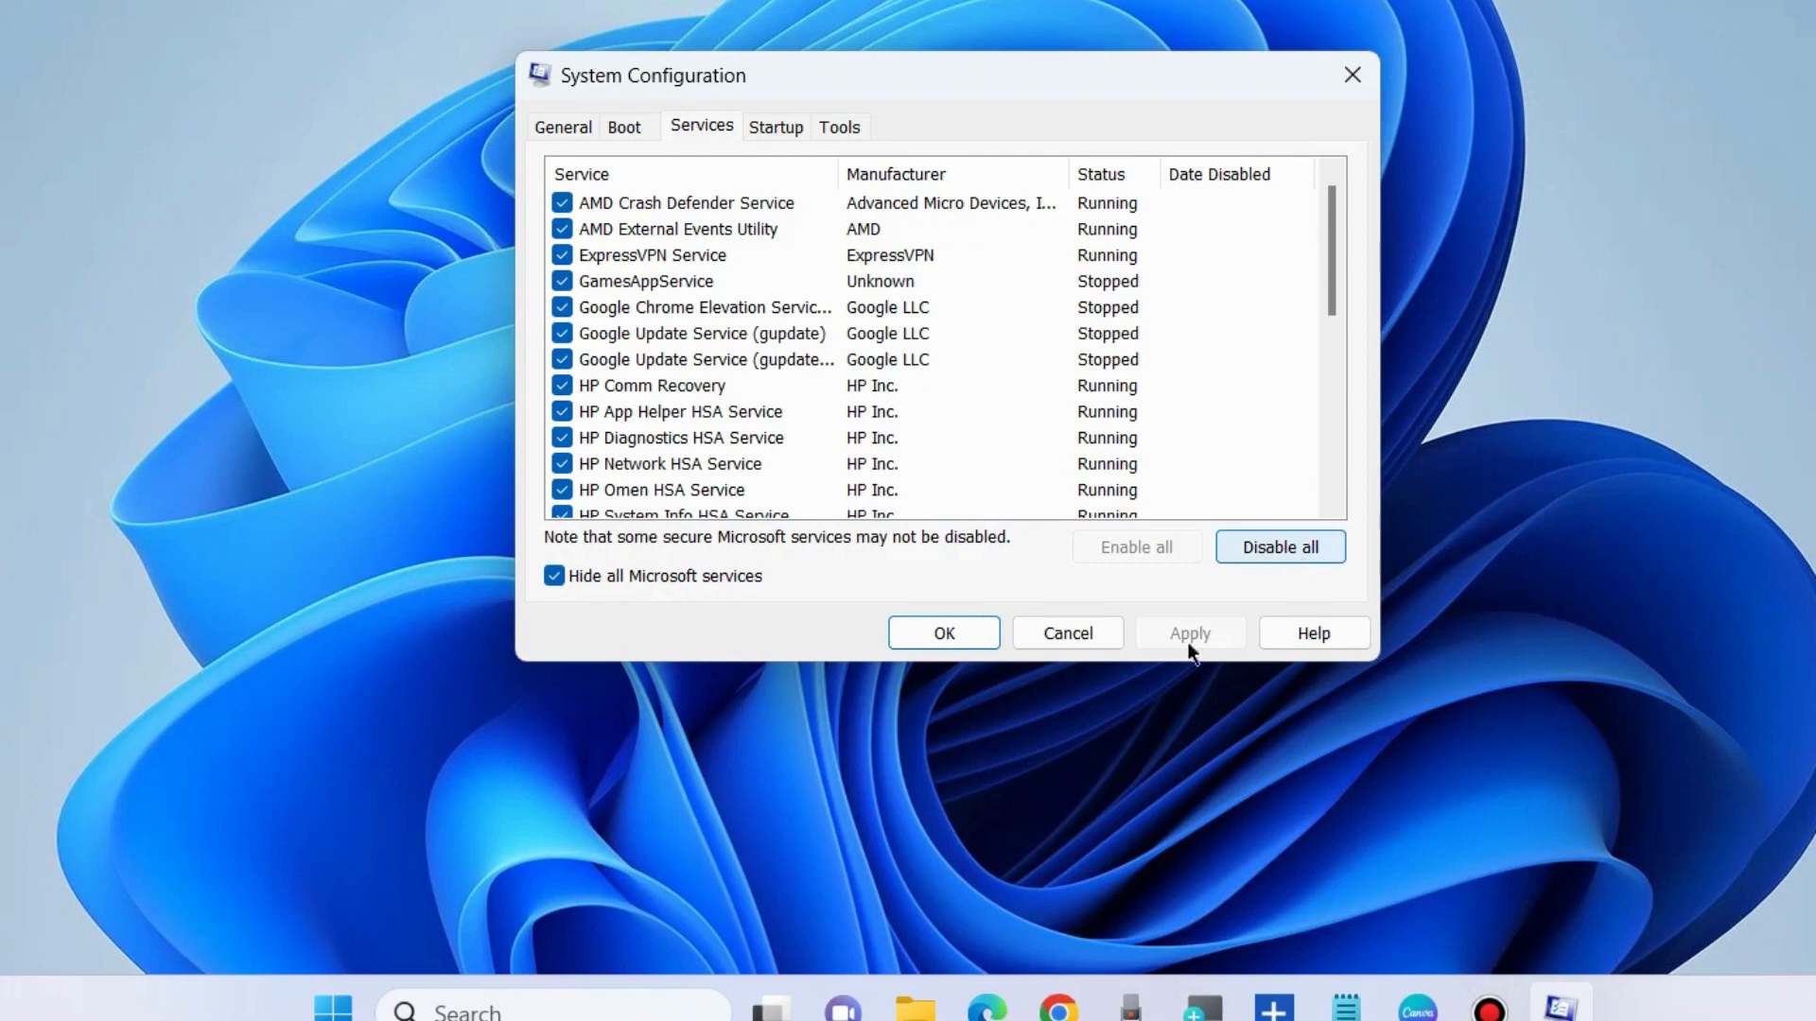
pyautogui.click(774, 128)
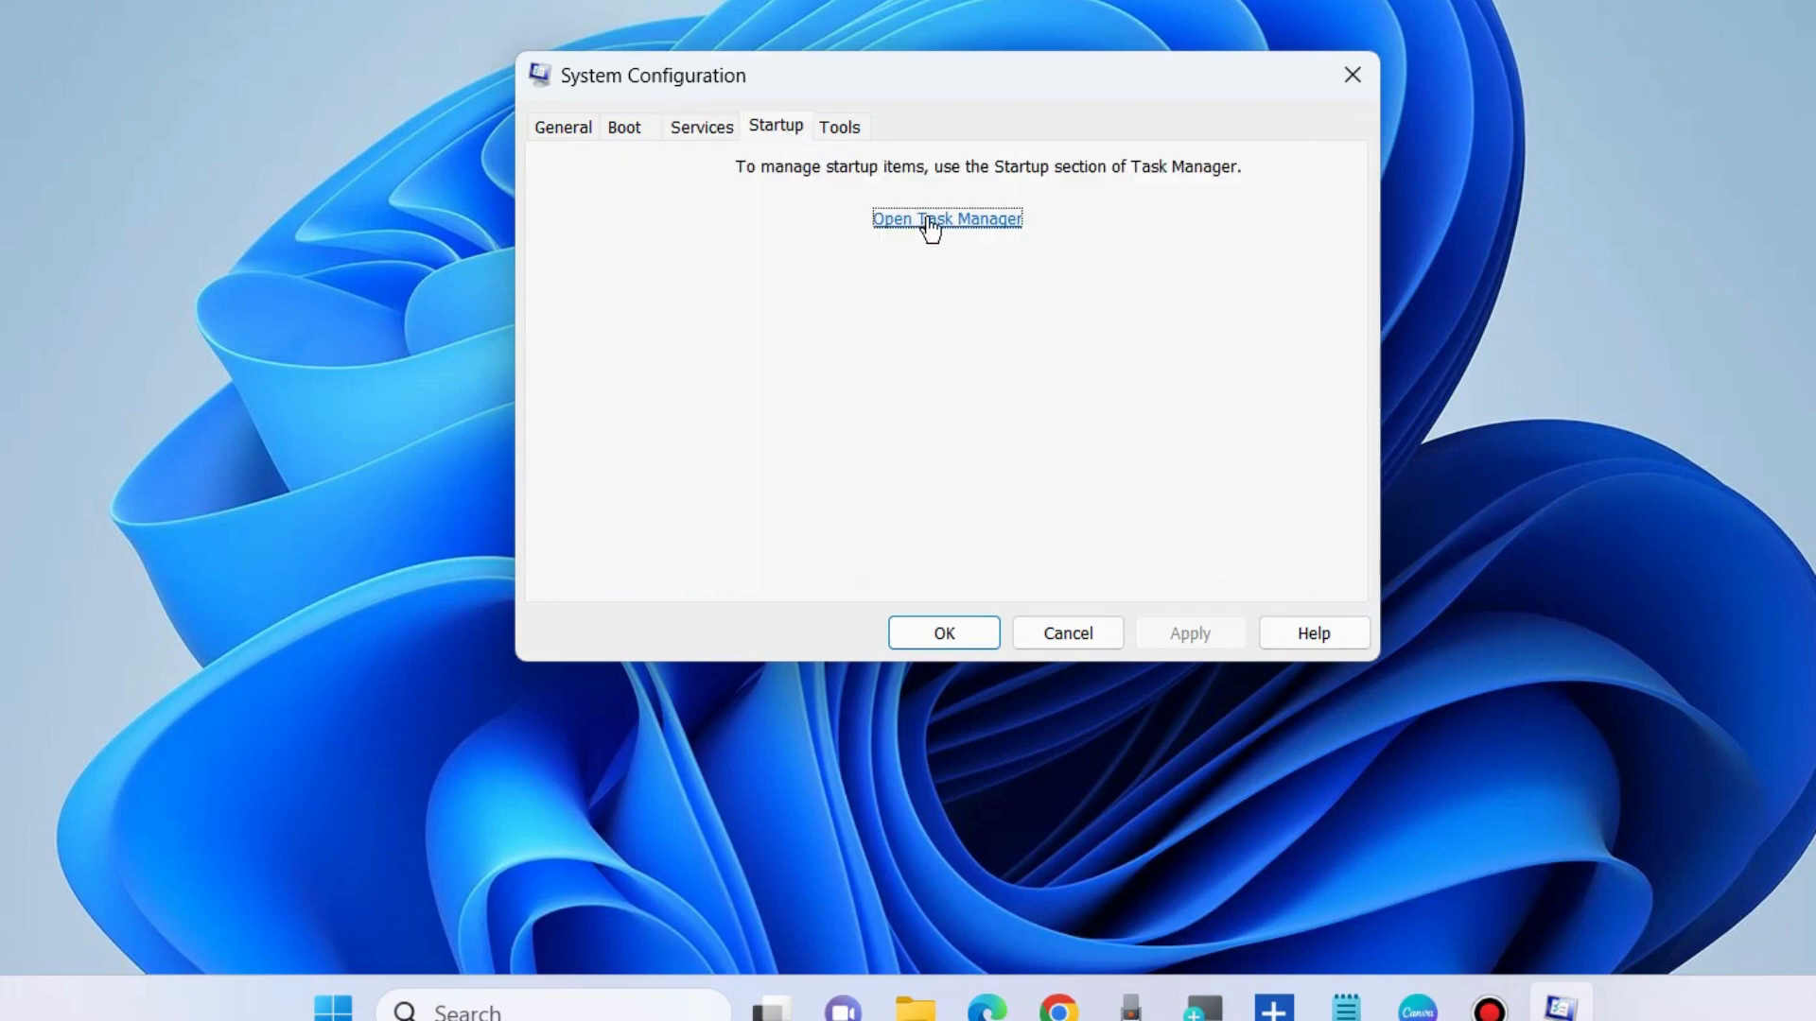
# - Open Task Manager's Startup apps and bring up options for updater 7.5
pyautogui.click(945, 219)
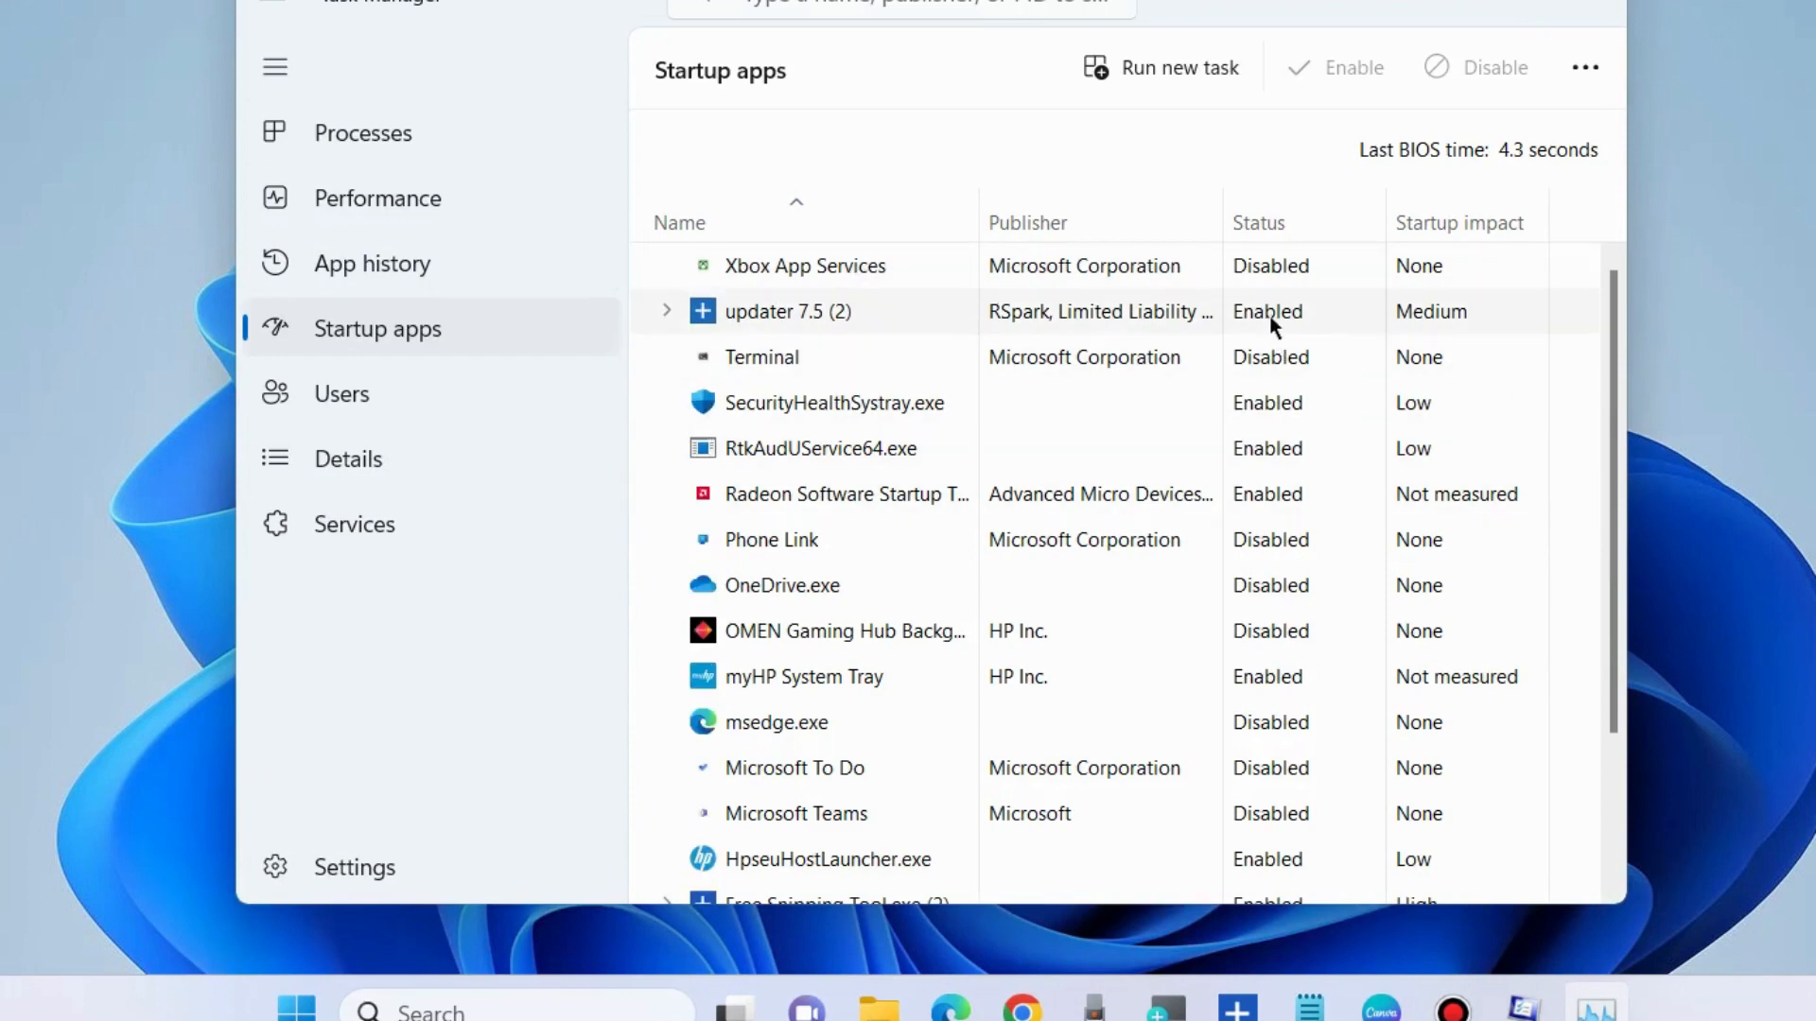
pyautogui.rightClick(788, 310)
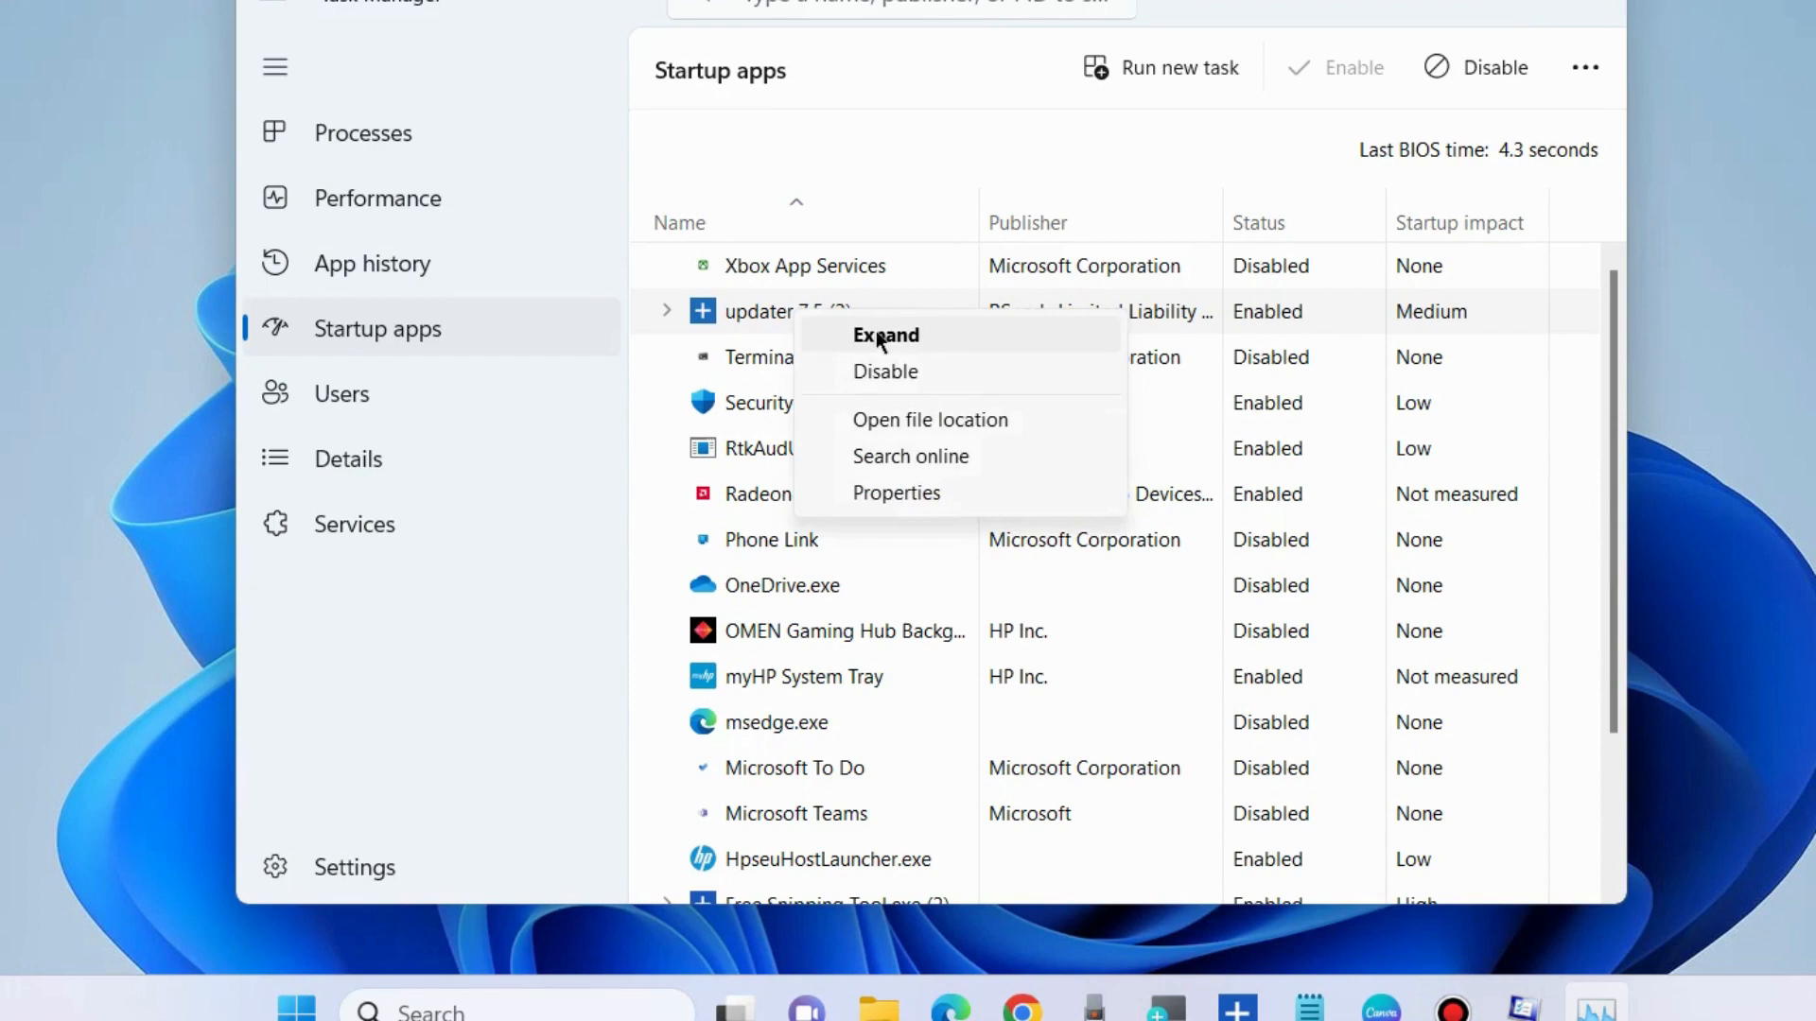
pyautogui.moveTo(892, 372)
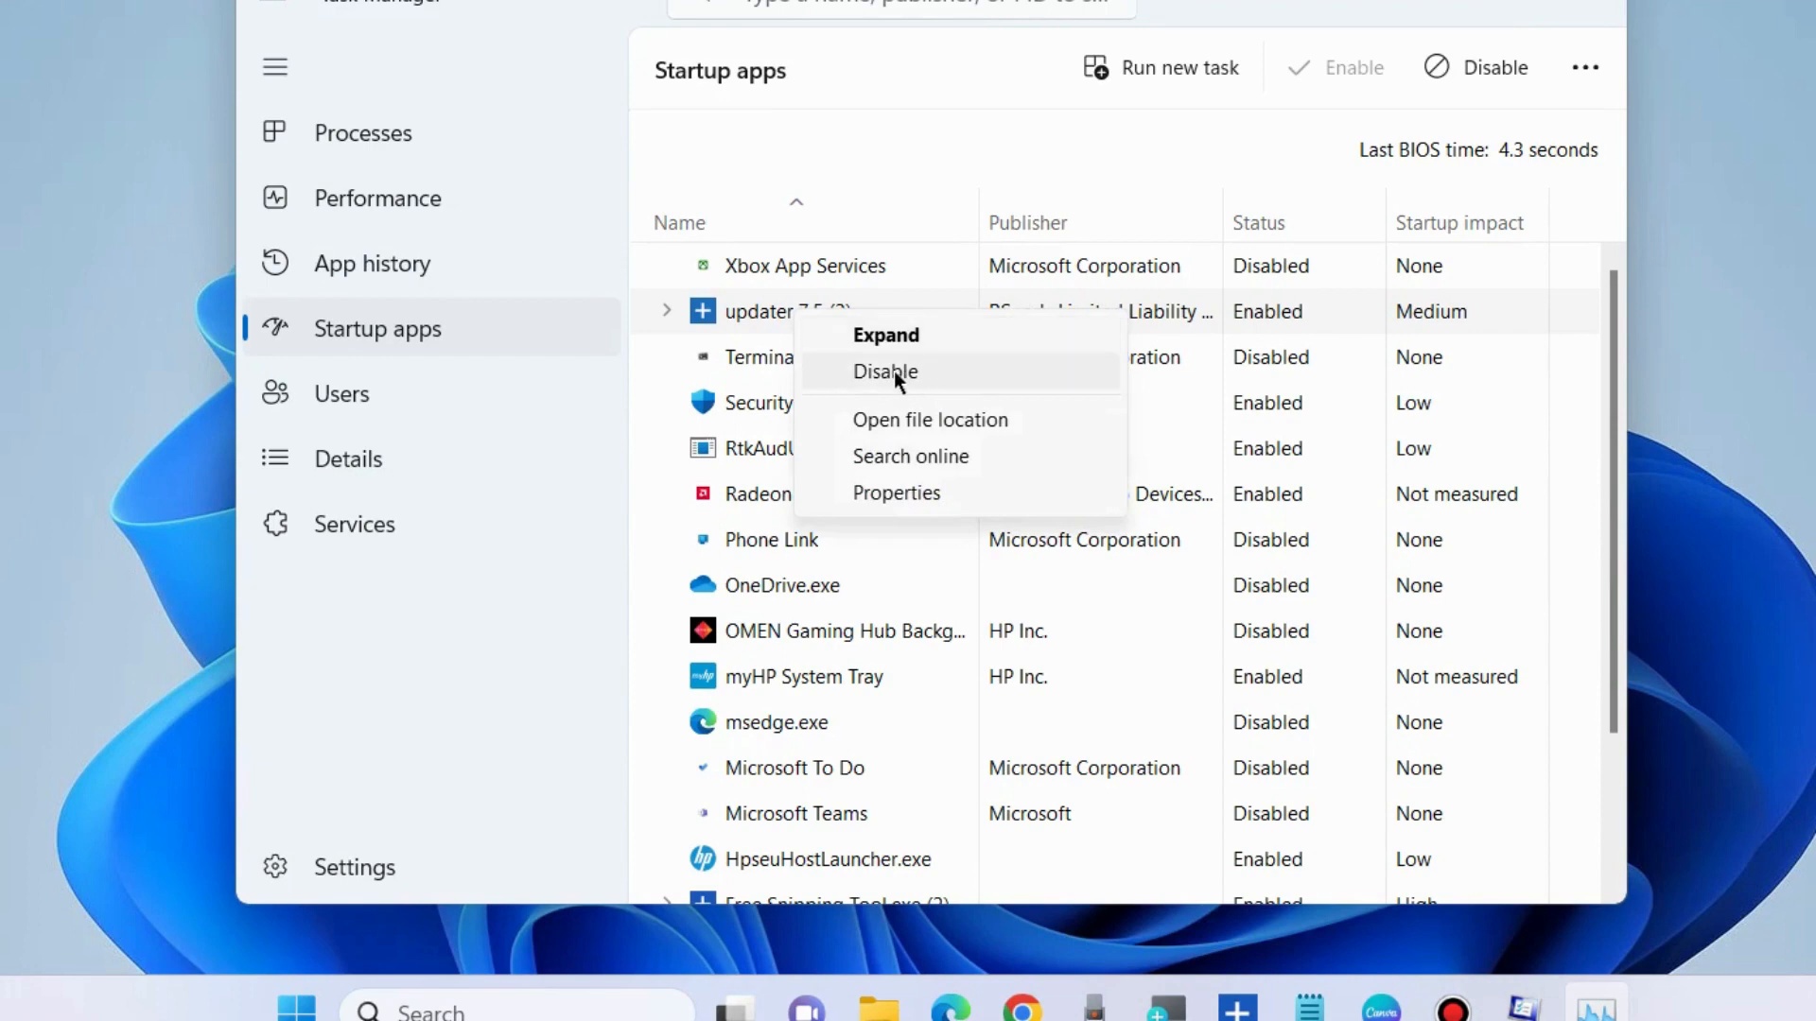
pyautogui.moveTo(773, 417)
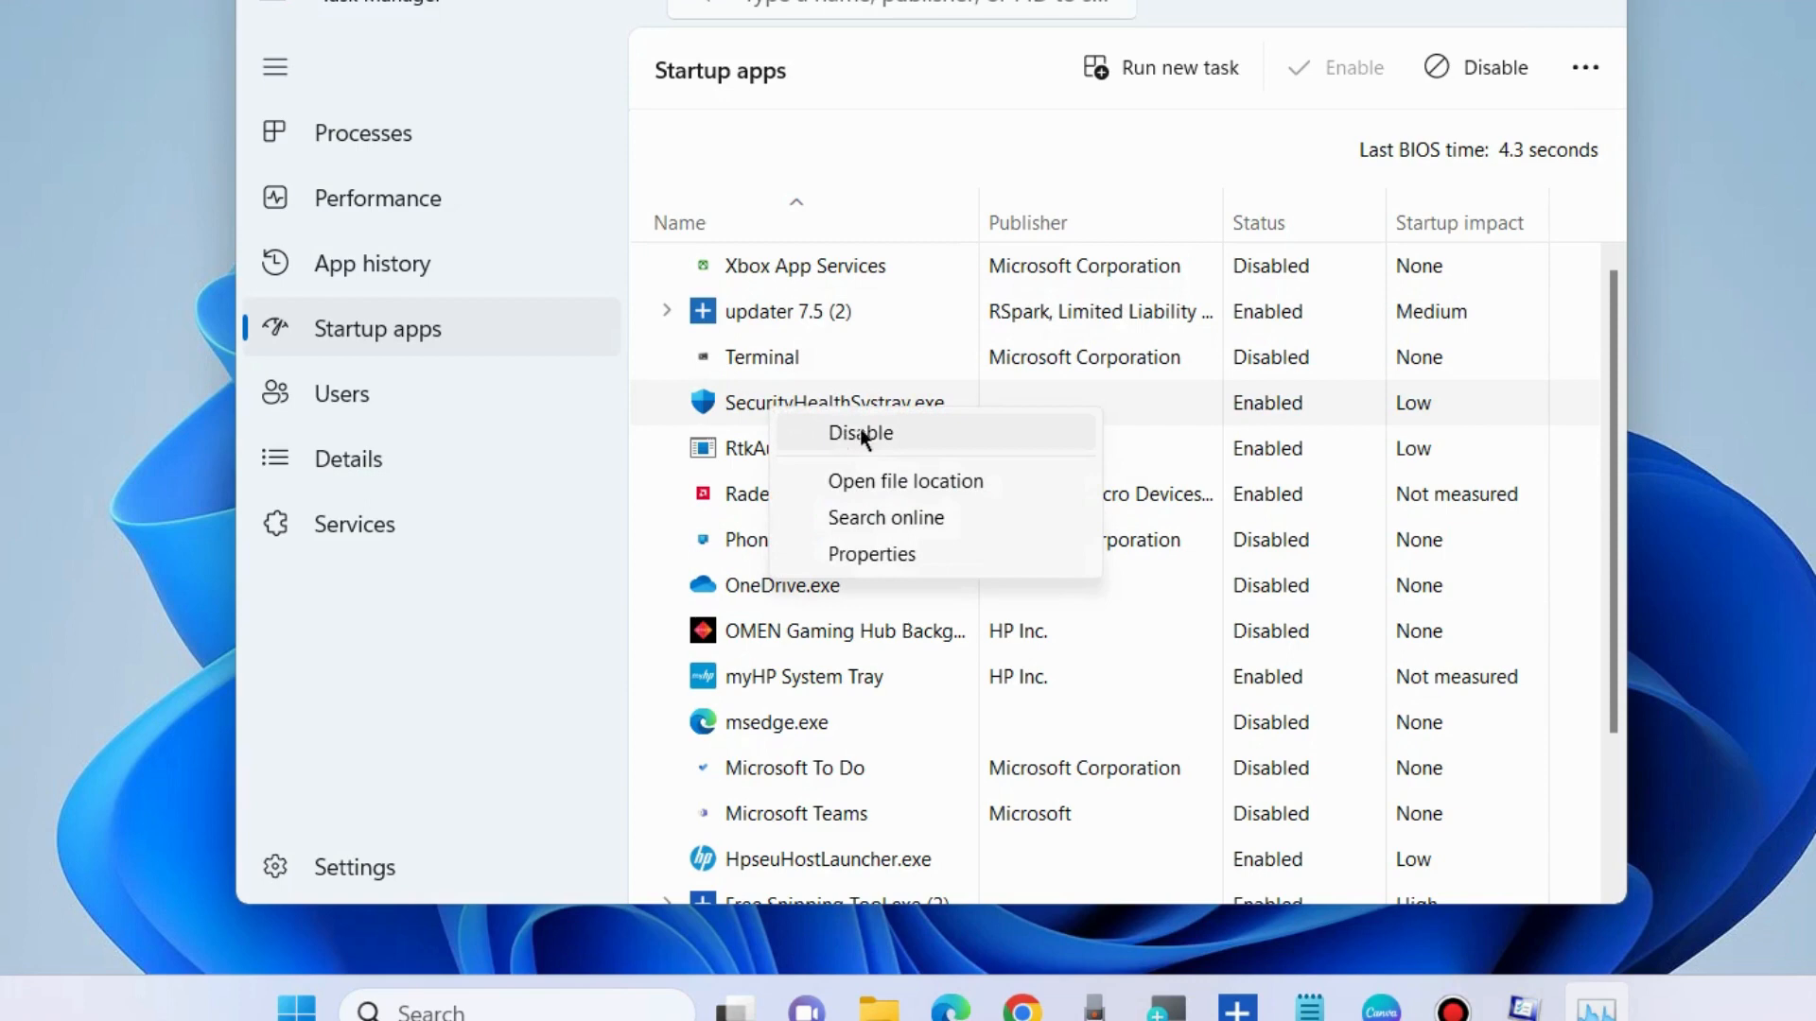
pyautogui.moveTo(1239, 403)
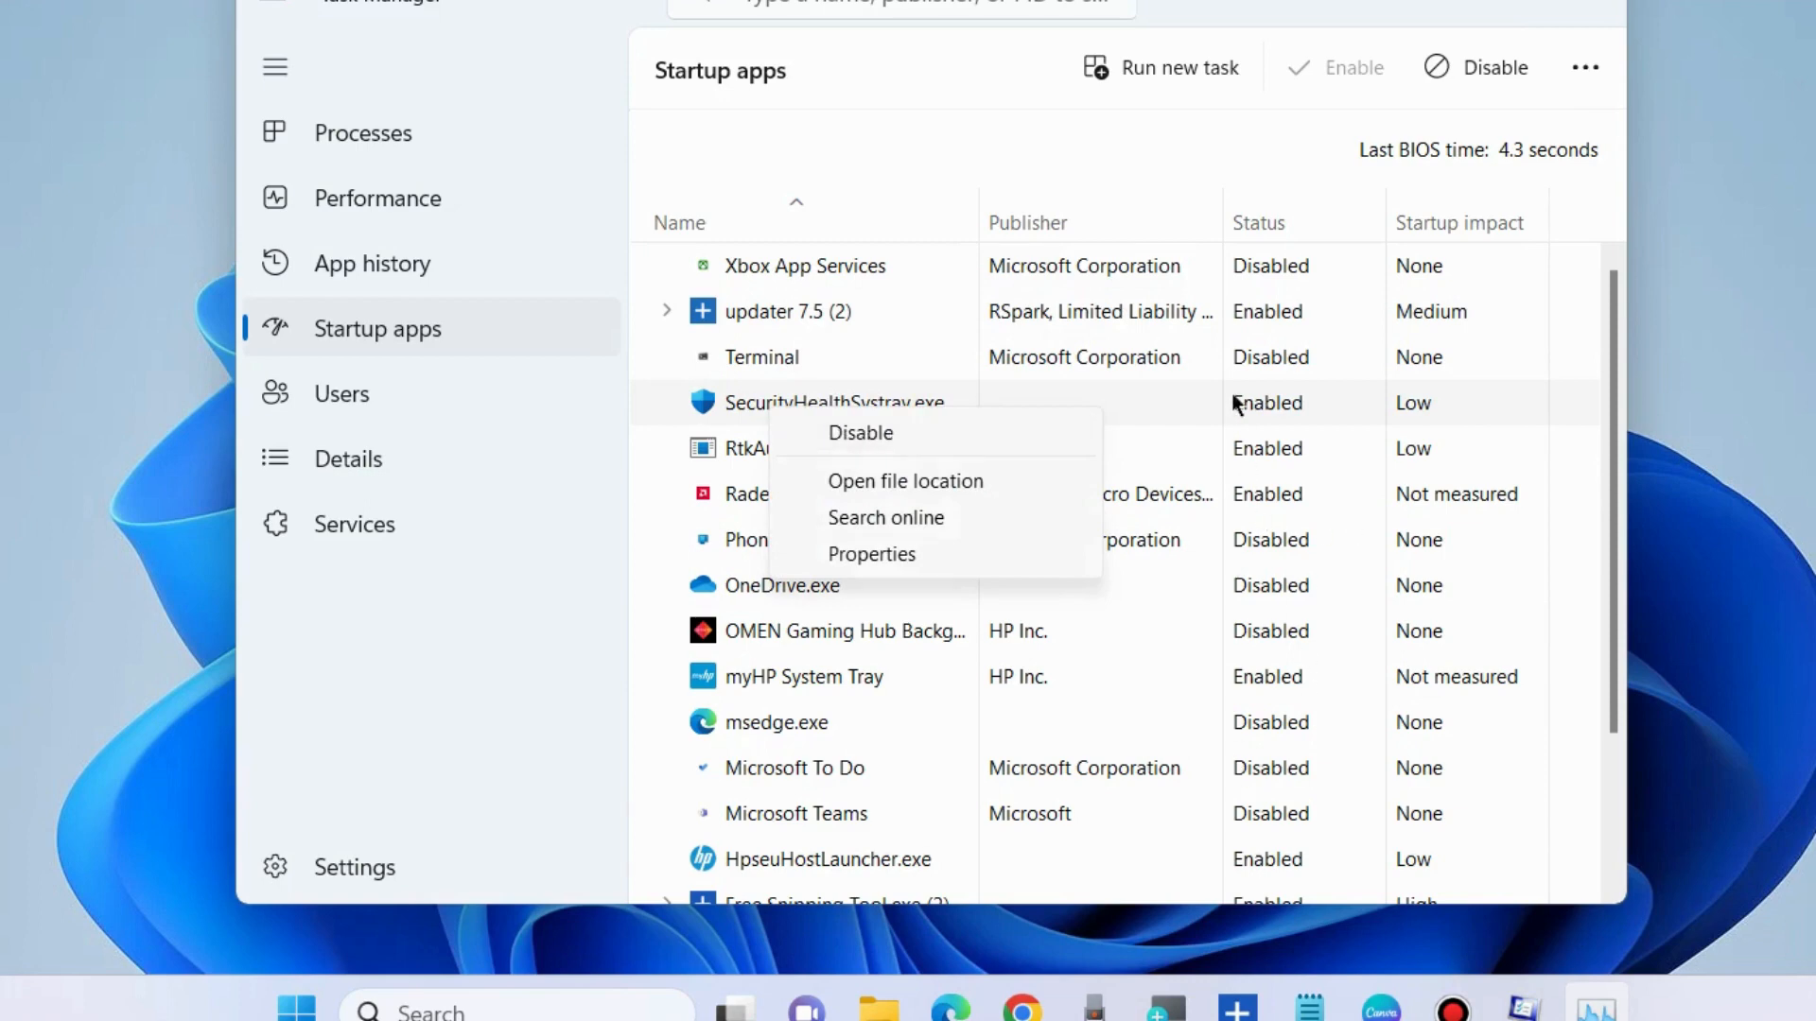
pyautogui.moveTo(1245, 538)
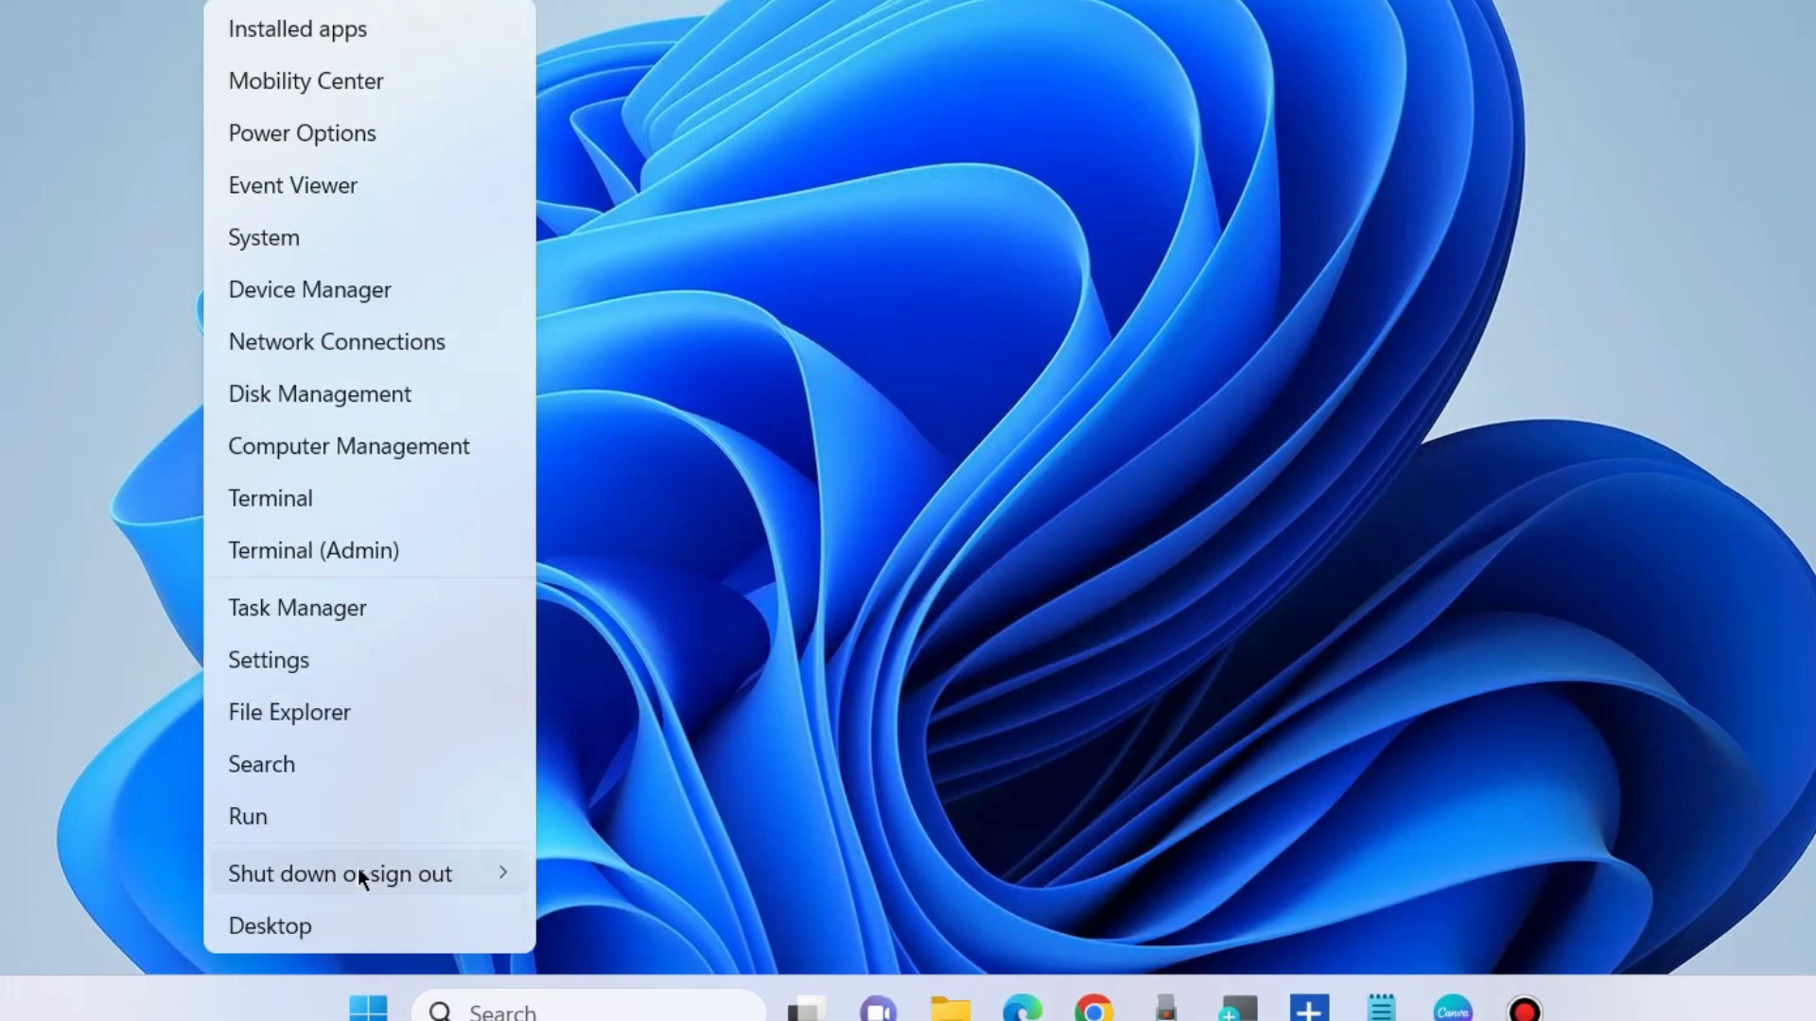
# - Bring up the Shut down or sign out menu showing Restart
pyautogui.click(340, 873)
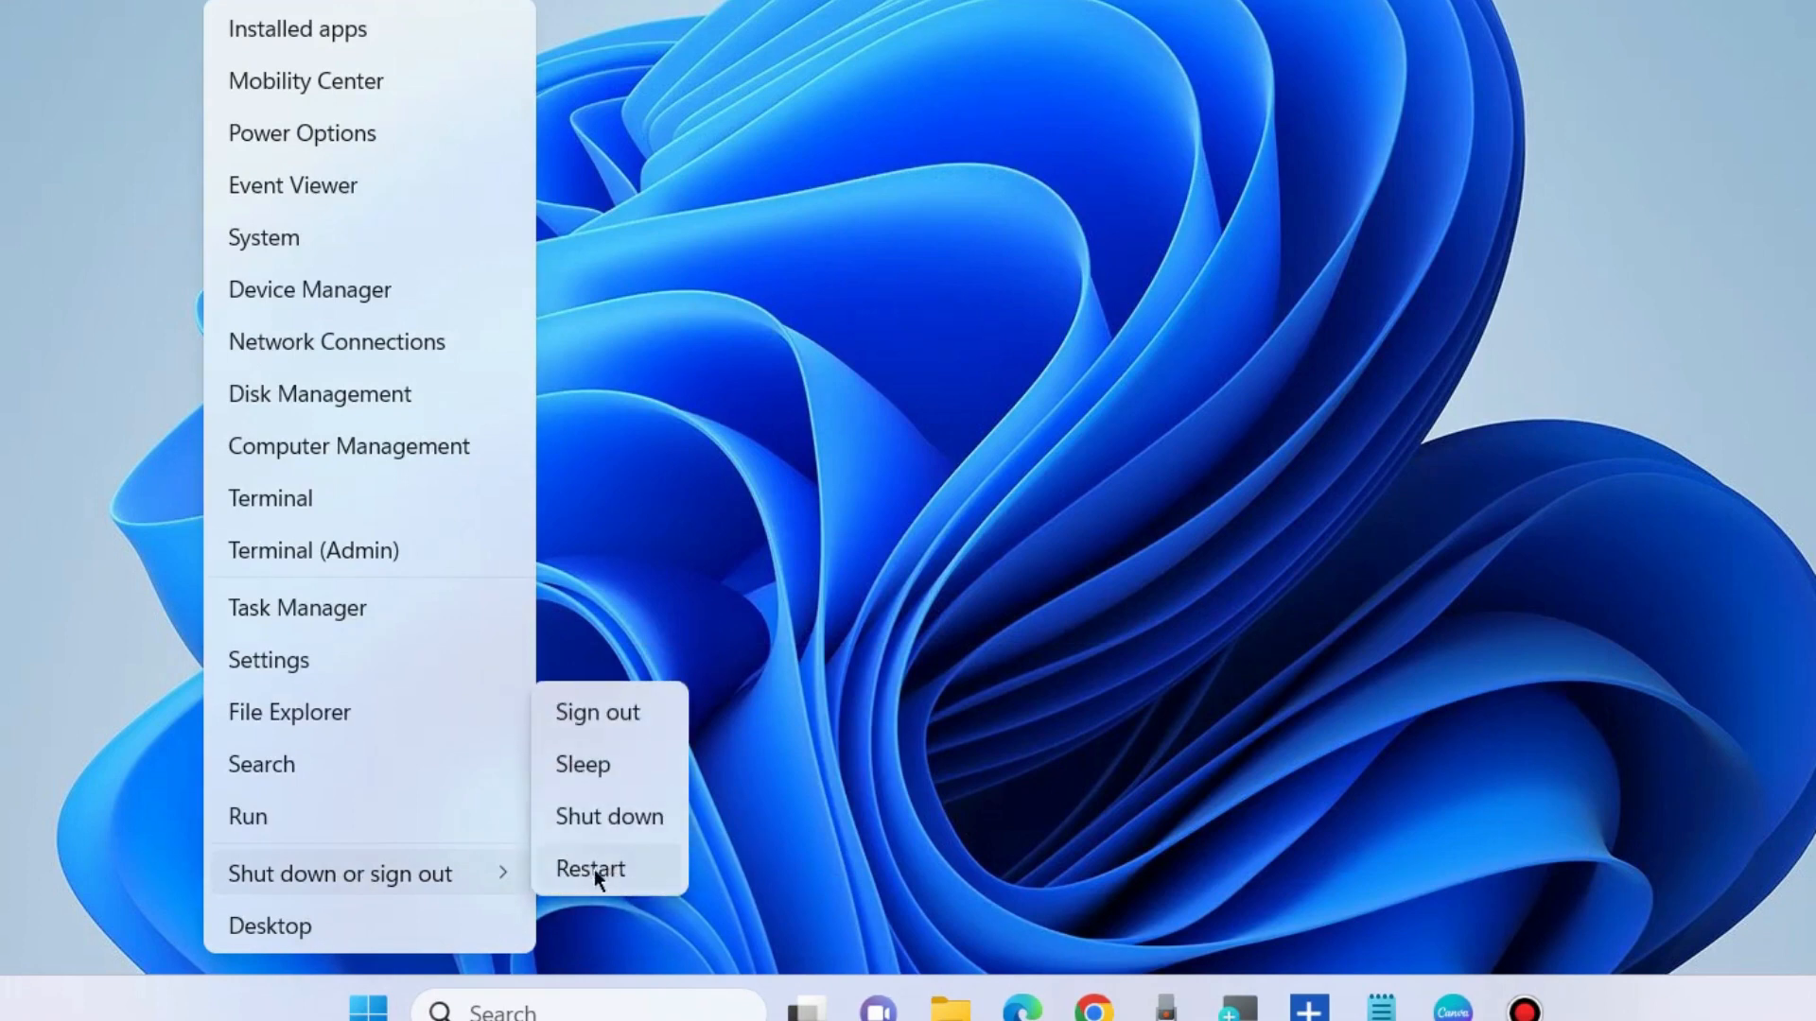
pyautogui.moveTo(616, 882)
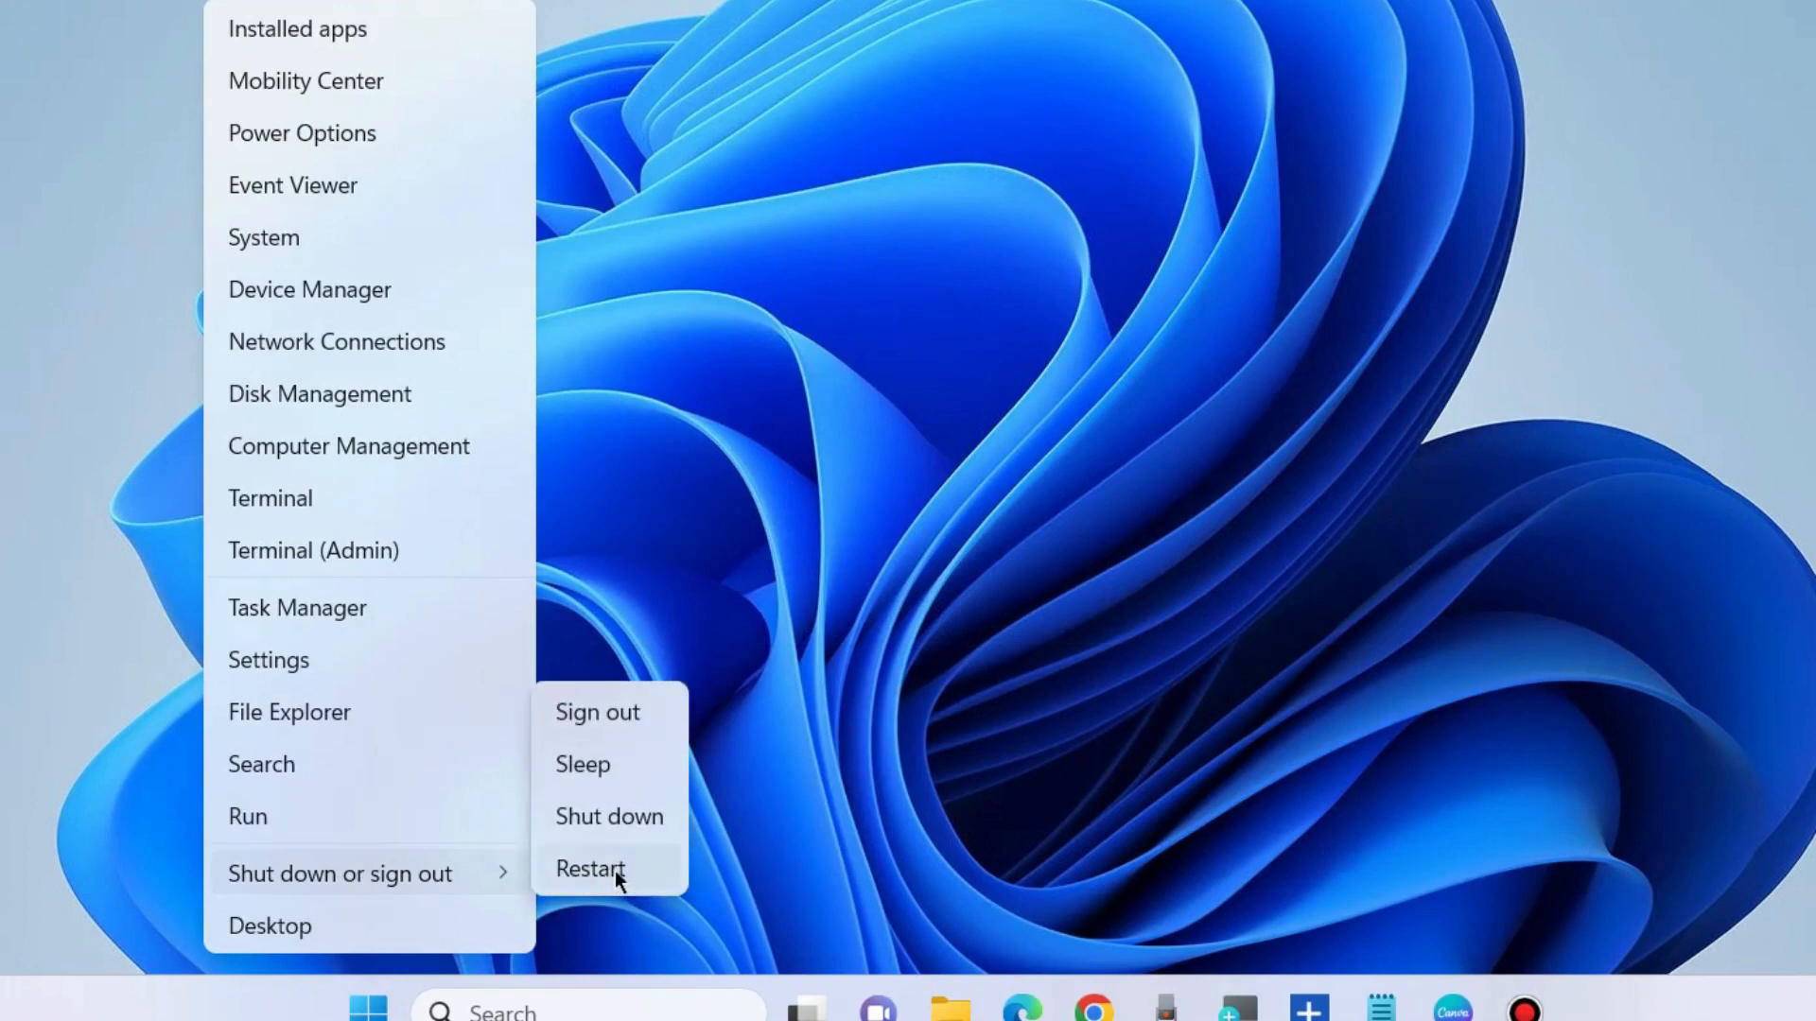